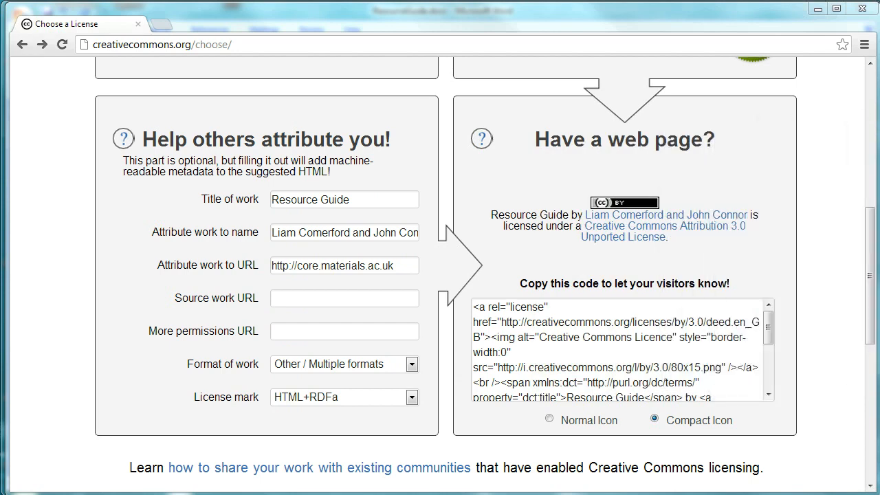
pyautogui.moveTo(815, 165)
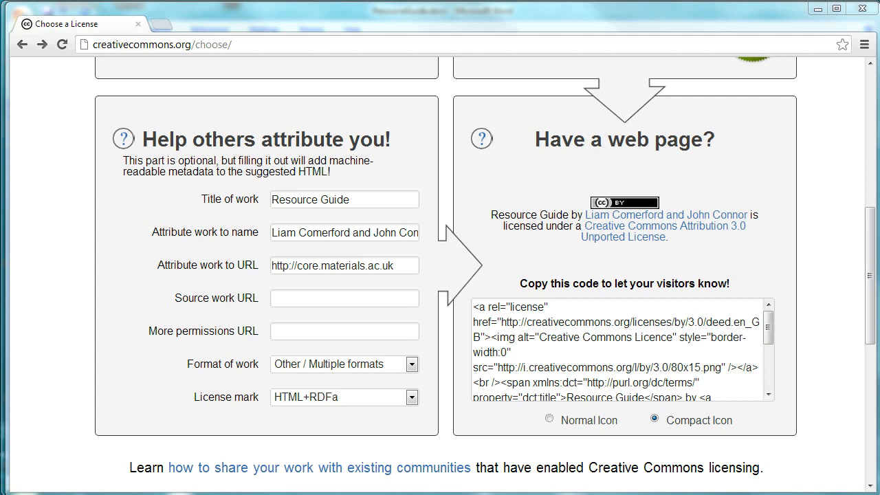
pyautogui.moveTo(567, 147)
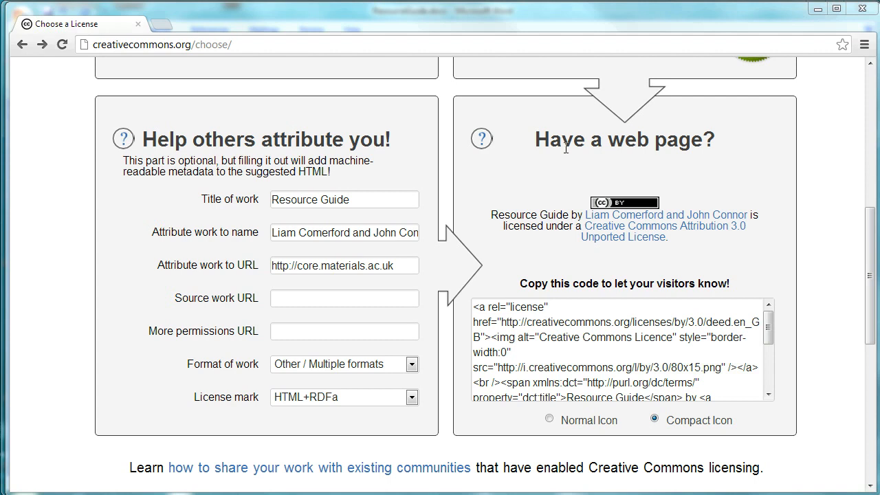
pyautogui.moveTo(770, 228)
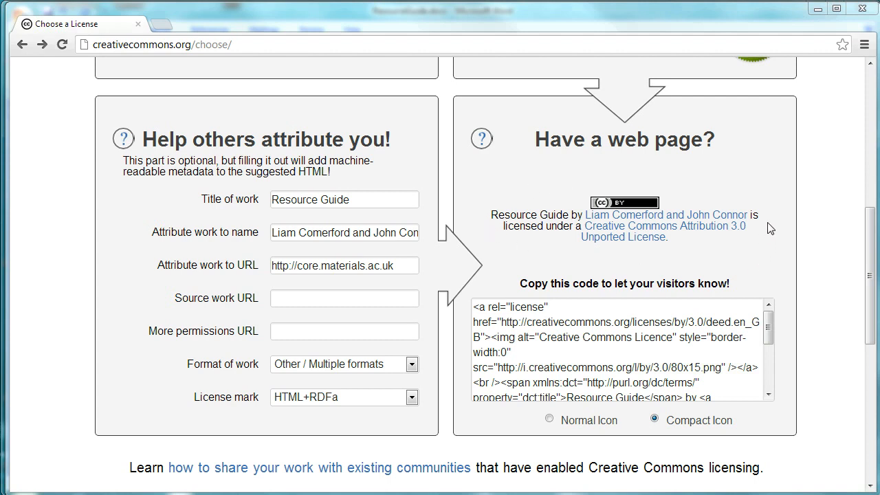
pyautogui.moveTo(548, 254)
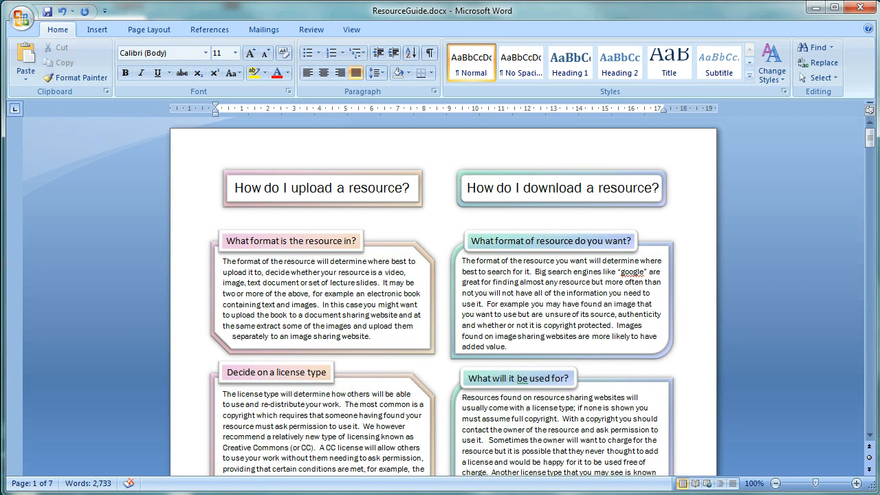
pyautogui.moveTo(402, 374)
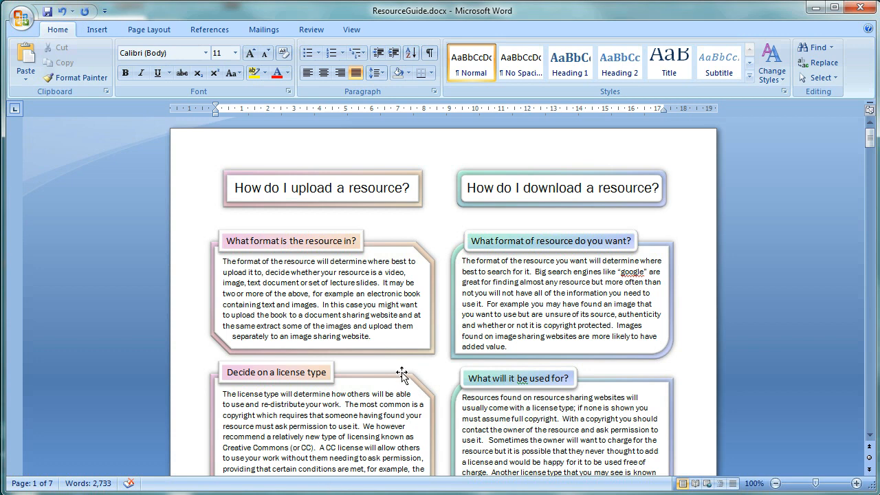
# Scroll through the guide's first page and start editing its footer from Insert > Footer.
pyautogui.scroll(-3)
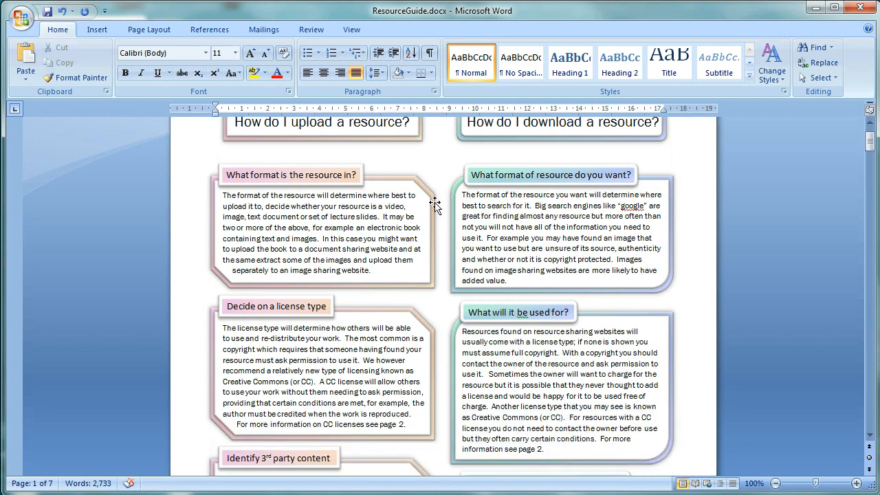
pyautogui.scroll(-3)
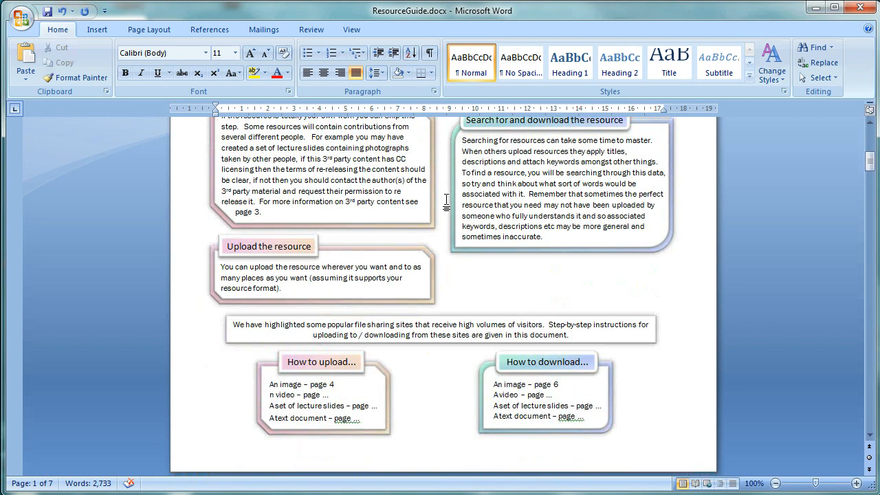
pyautogui.scroll(-3)
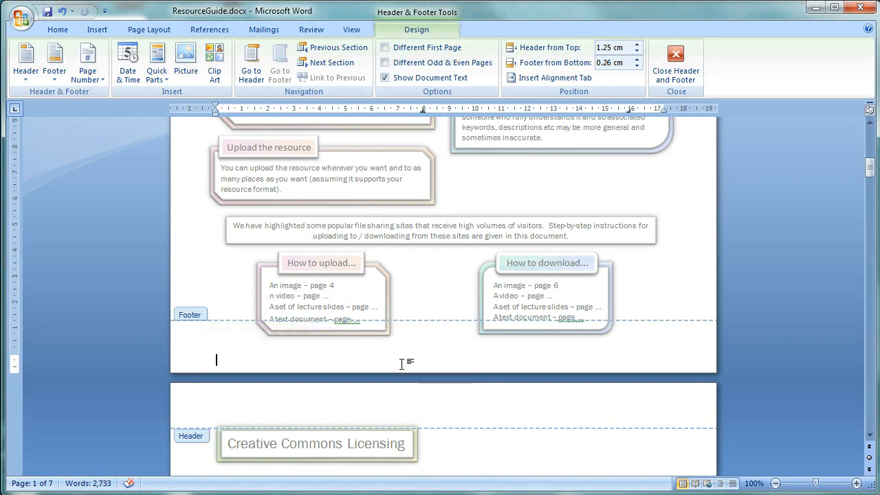
pyautogui.moveTo(193, 275)
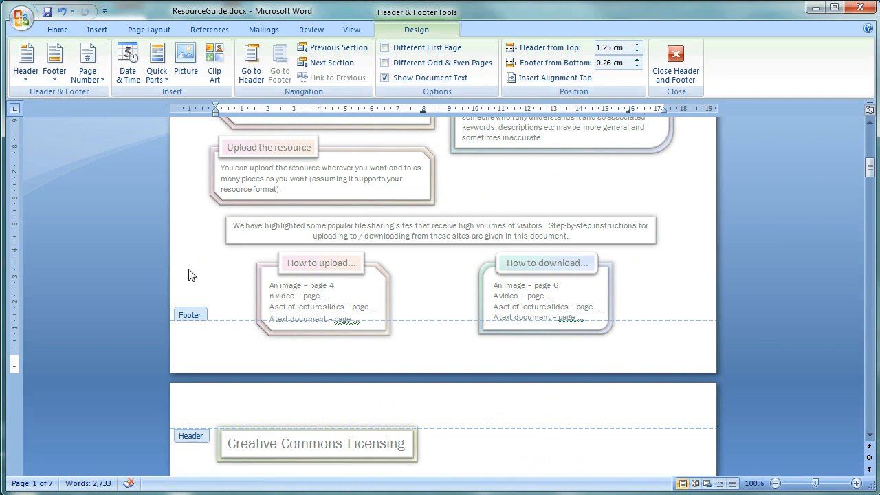
pyautogui.click(96, 29)
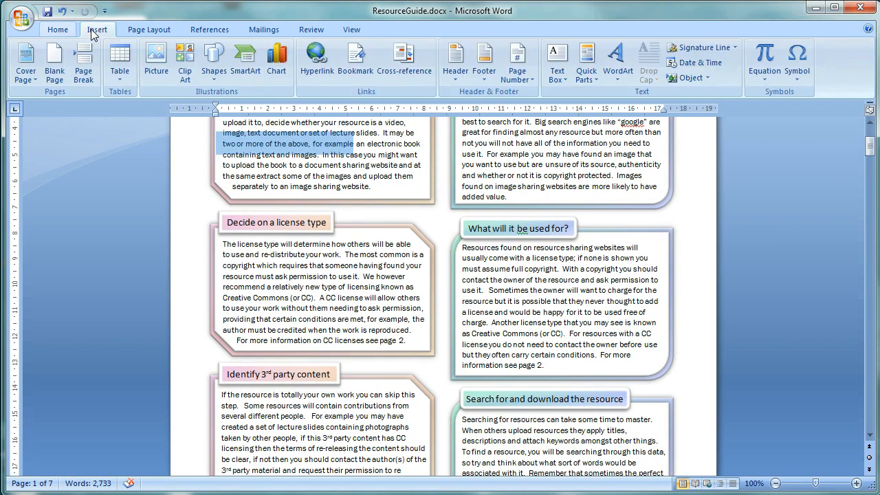
pyautogui.click(484, 61)
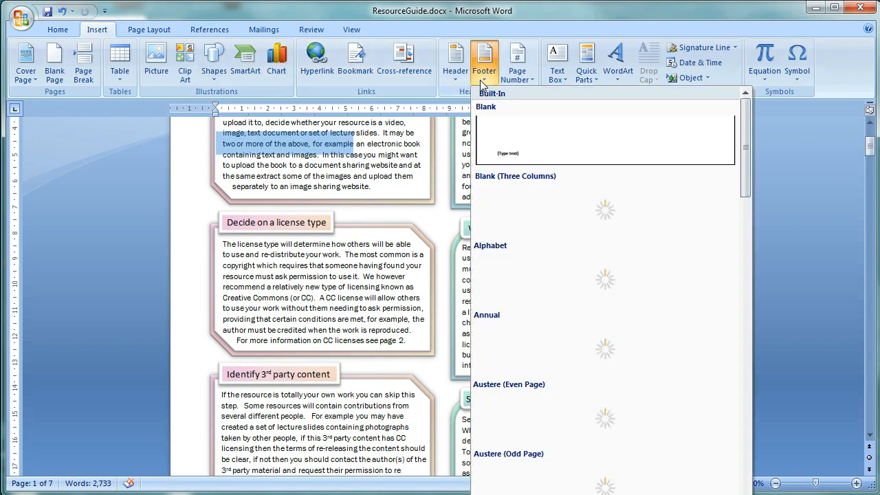
pyautogui.click(485, 107)
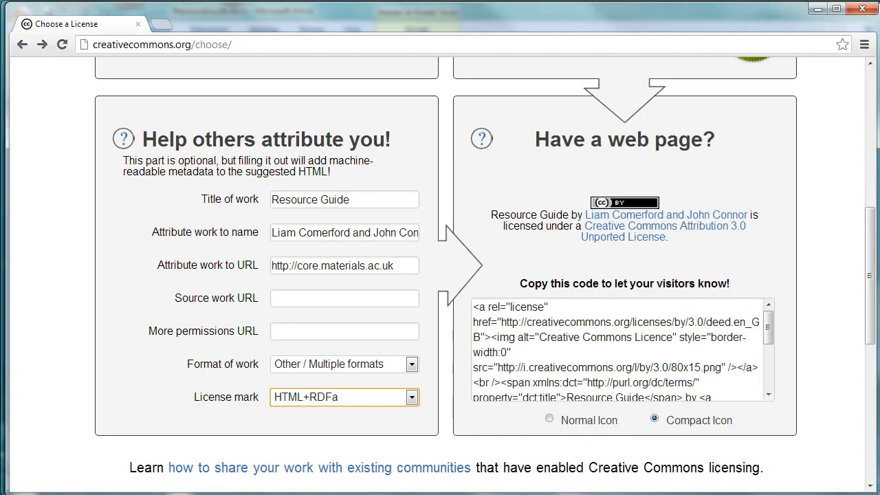
pyautogui.moveTo(677, 242)
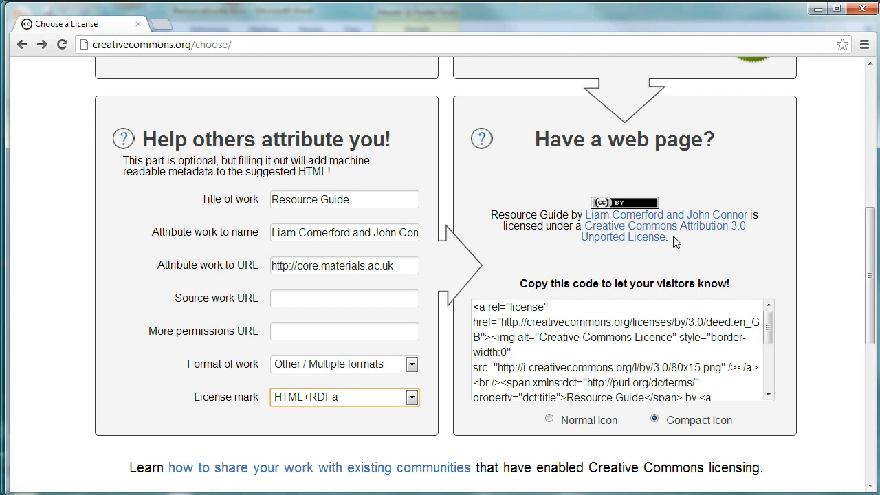
# Select the generated license statement under 'Have a web page?' and copy it.
pyautogui.doubleClick(635, 236)
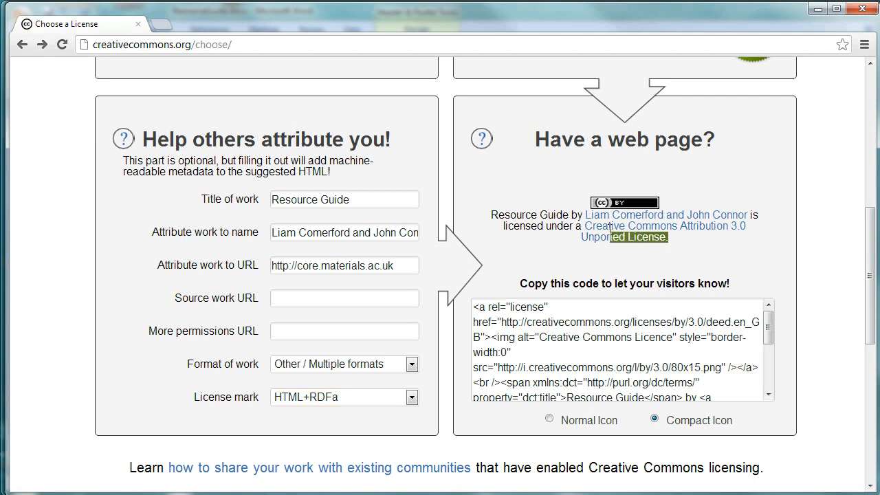
pyautogui.rightClick(625, 202)
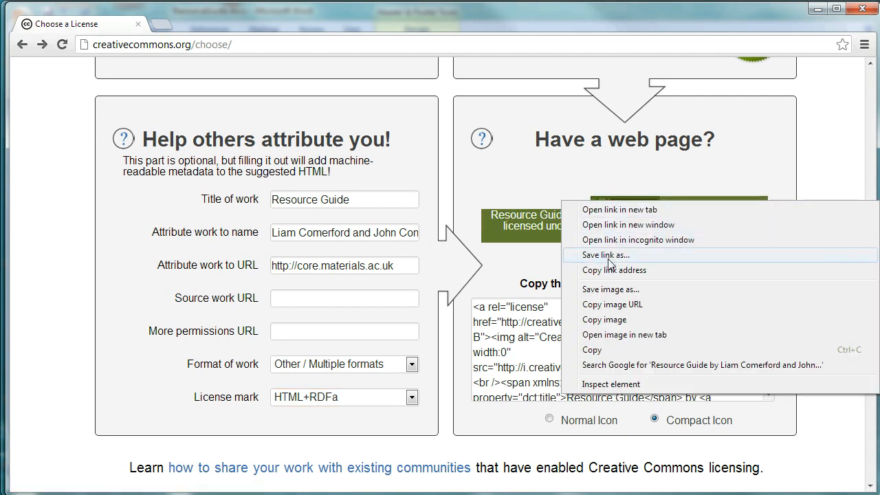
pyautogui.moveTo(612, 357)
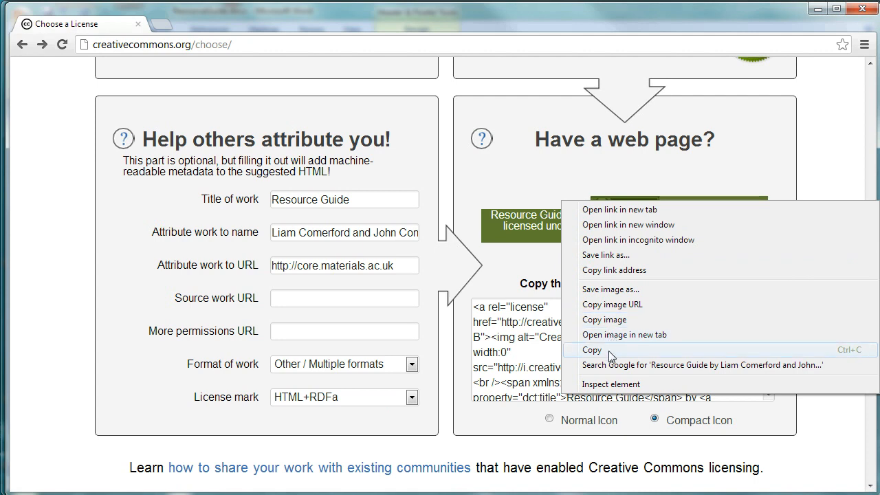
pyautogui.click(591, 351)
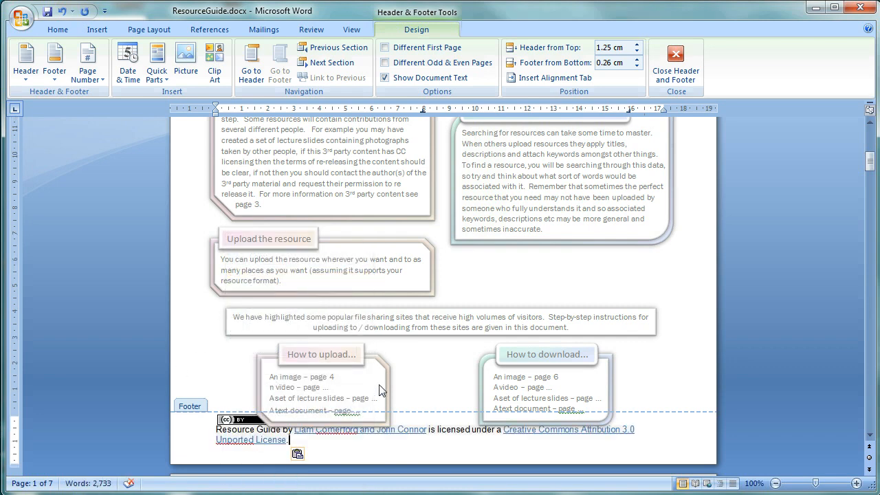
pyautogui.moveTo(575, 298)
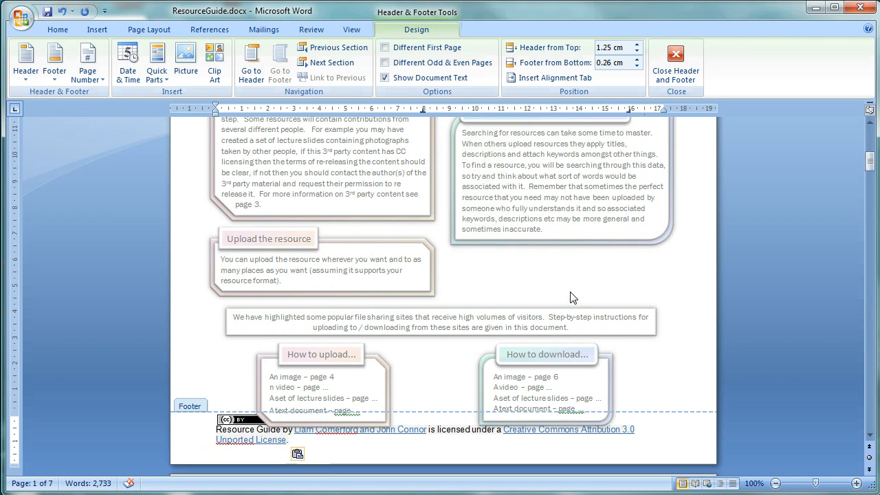
# Place the insertion point inside the pasted license statement in the first-page footer.
pyautogui.click(289, 440)
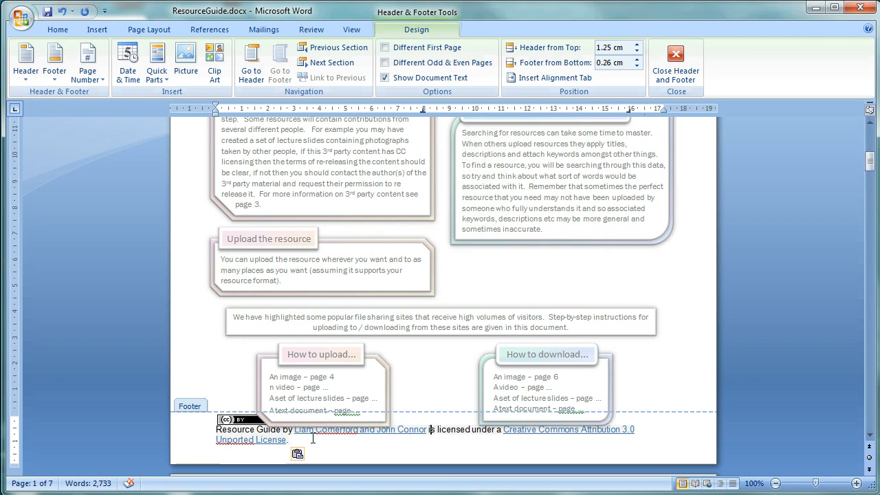
# Delete 'is licensed under…License' and 'Resource Guide by', leaving the CC BY badge and author link.
pyautogui.moveTo(429, 429); pyautogui.dragTo(289, 440)
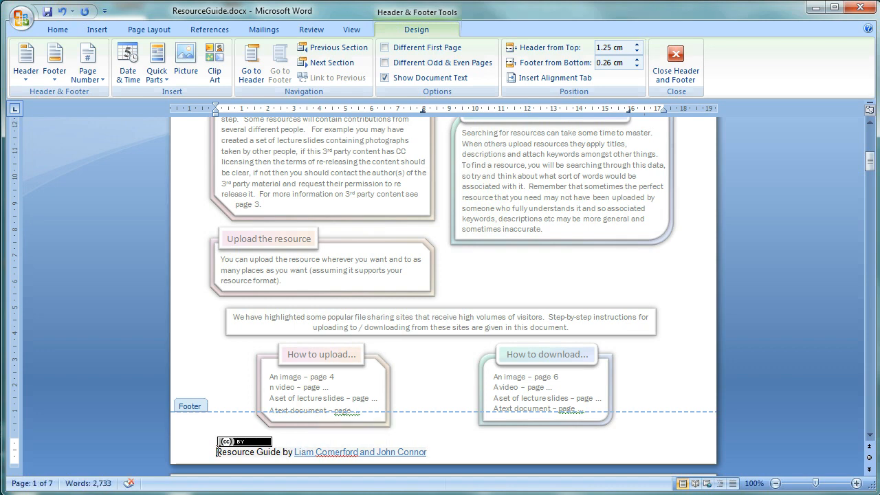
pyautogui.doubleClick(248, 451)
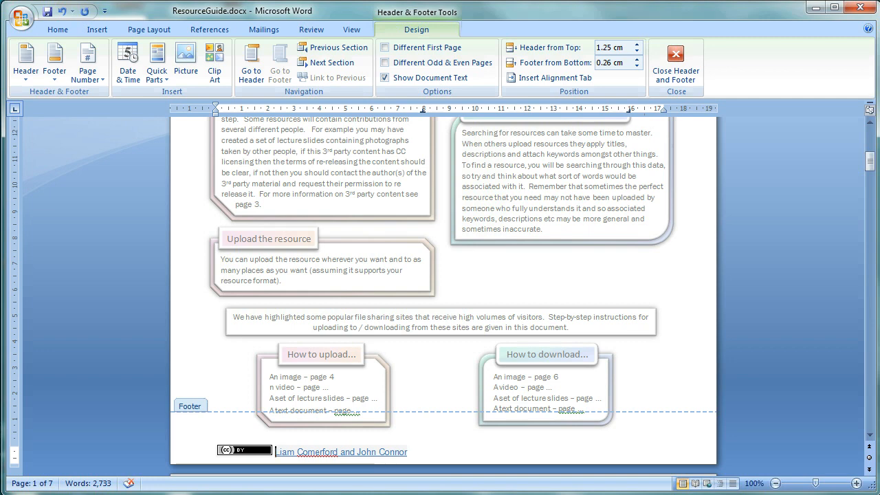
pyautogui.click(245, 451)
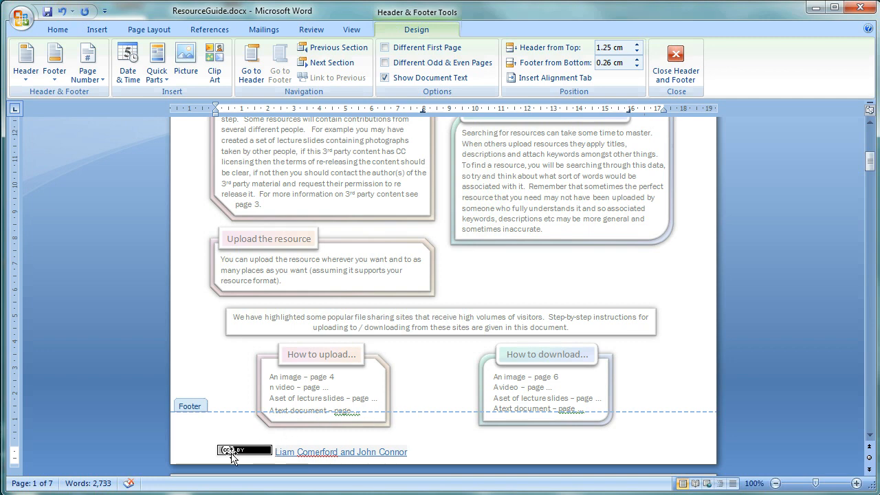
pyautogui.moveTo(237, 451)
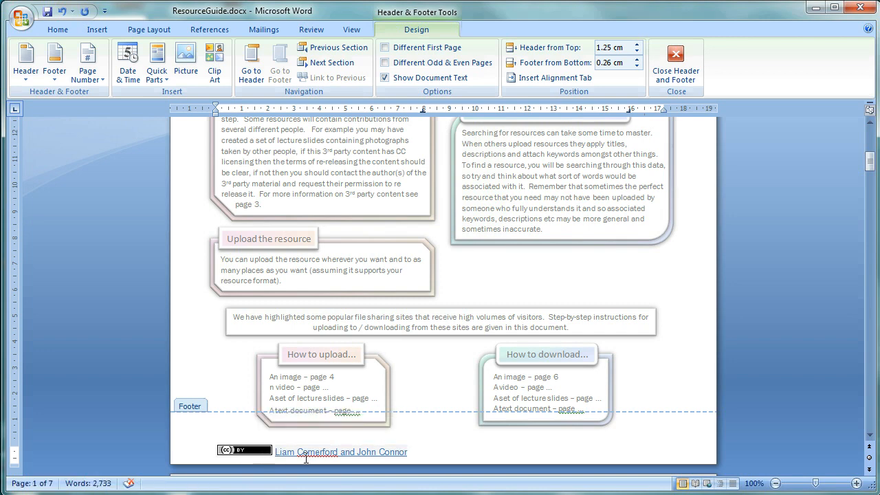
pyautogui.moveTo(355, 451)
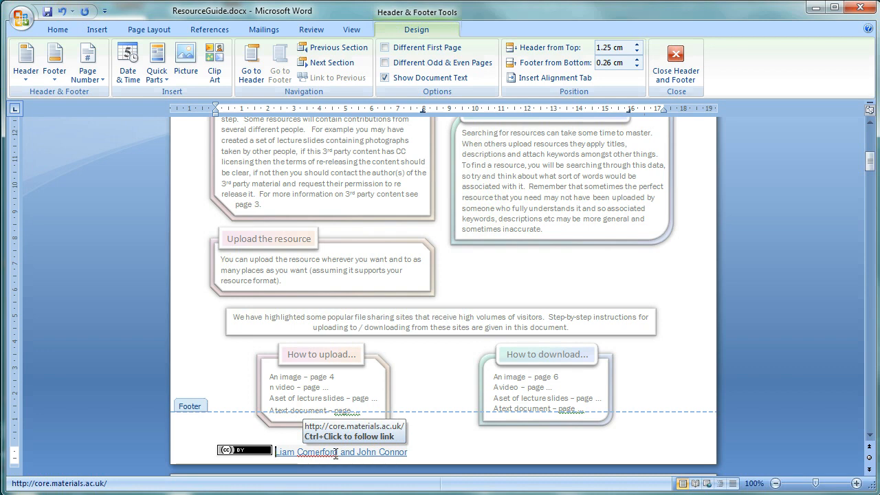
pyautogui.moveTo(622, 481)
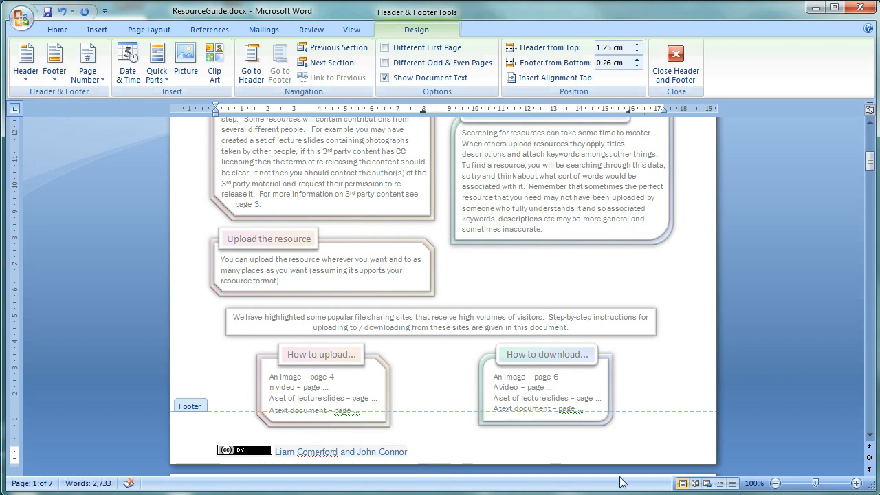
pyautogui.moveTo(693, 381)
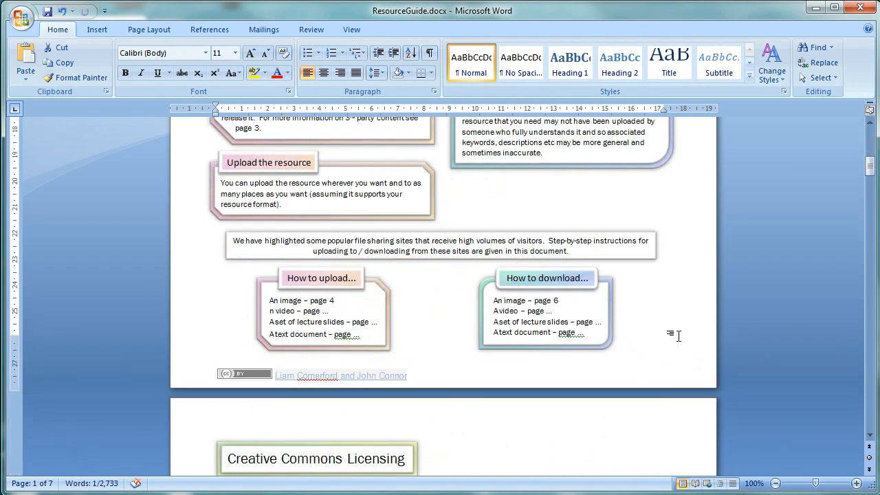
# Scroll to the bottom of page 1 where the trimmed footer with badge and authors sits.
pyautogui.scroll(-3)
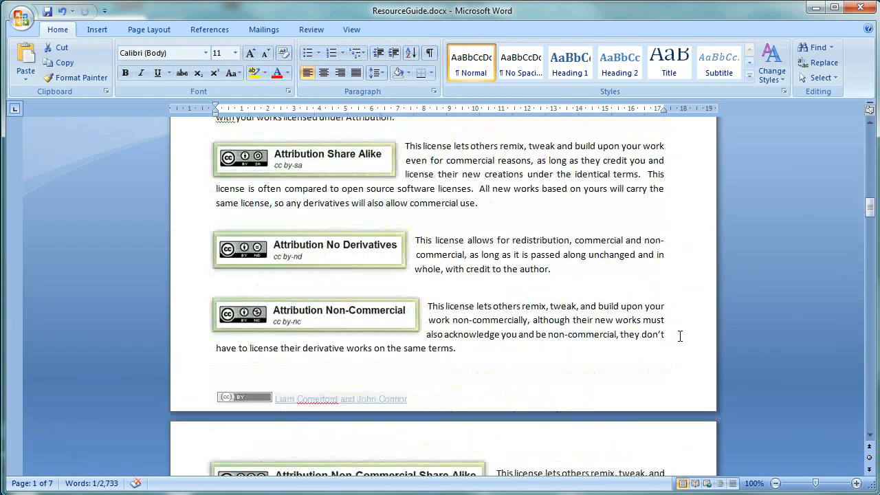
pyautogui.scroll(-3)
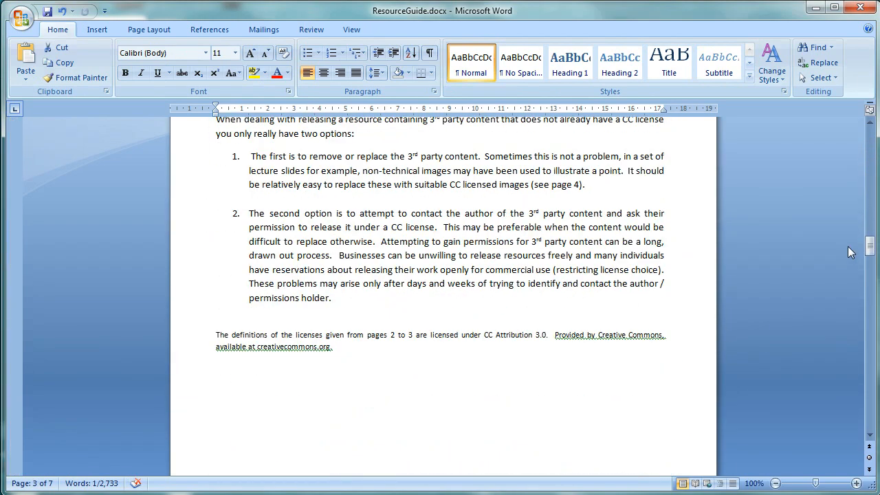
pyautogui.scroll(-3)
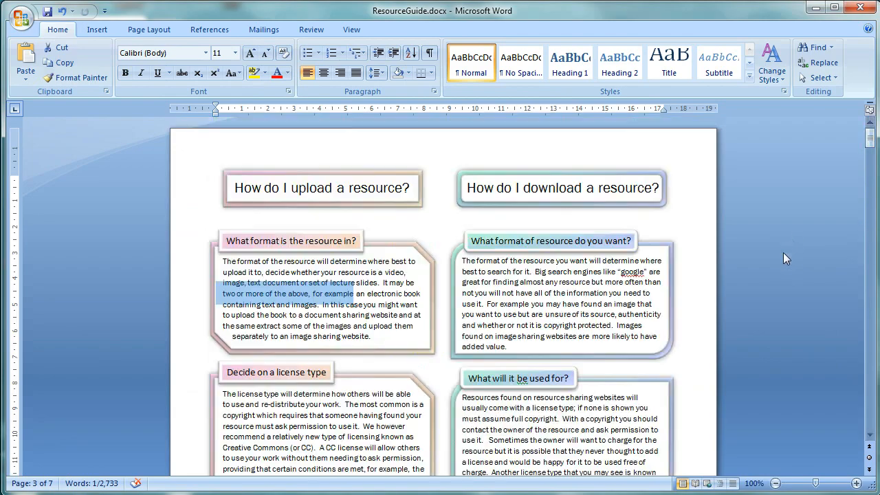
pyautogui.scroll(-3)
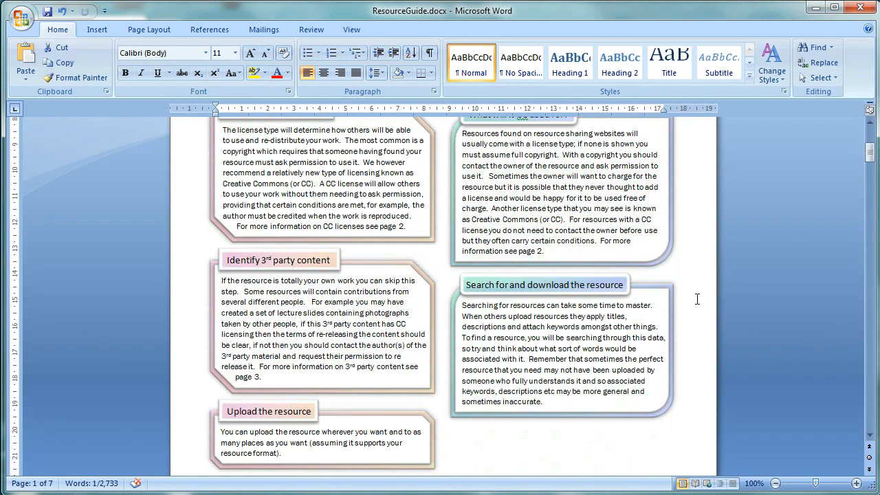
pyautogui.scroll(-3)
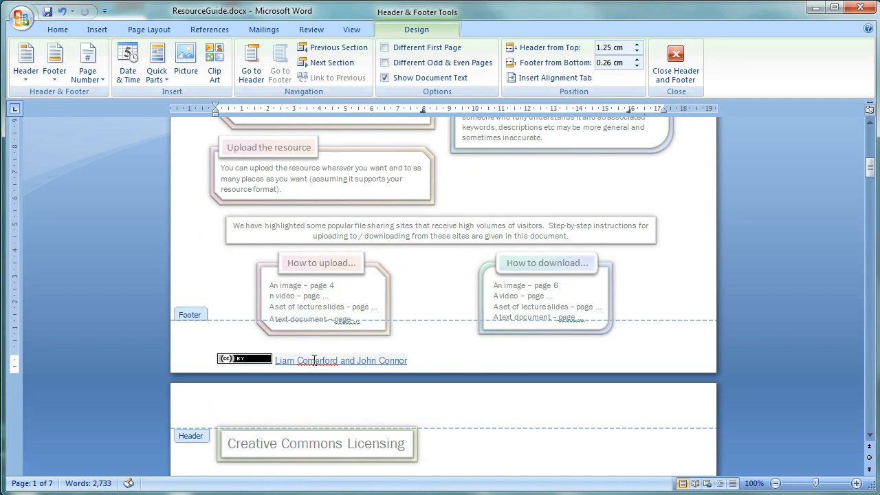
pyautogui.moveTo(323, 360)
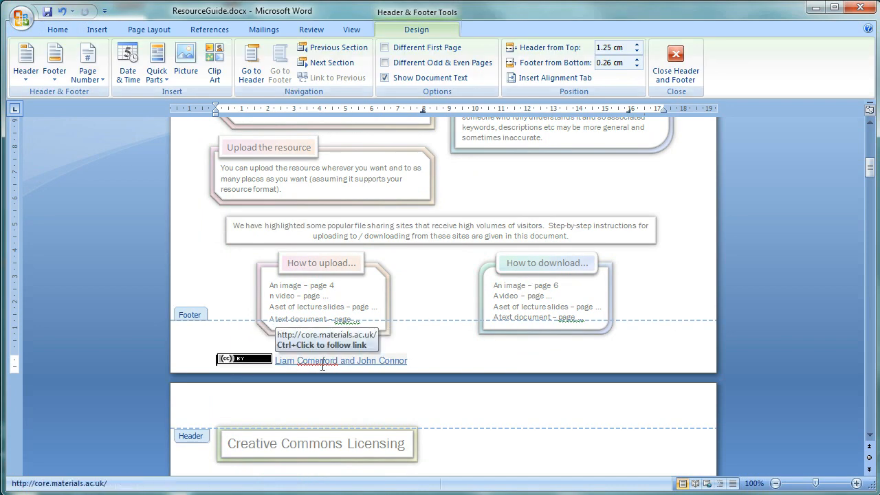
pyautogui.moveTo(245, 359)
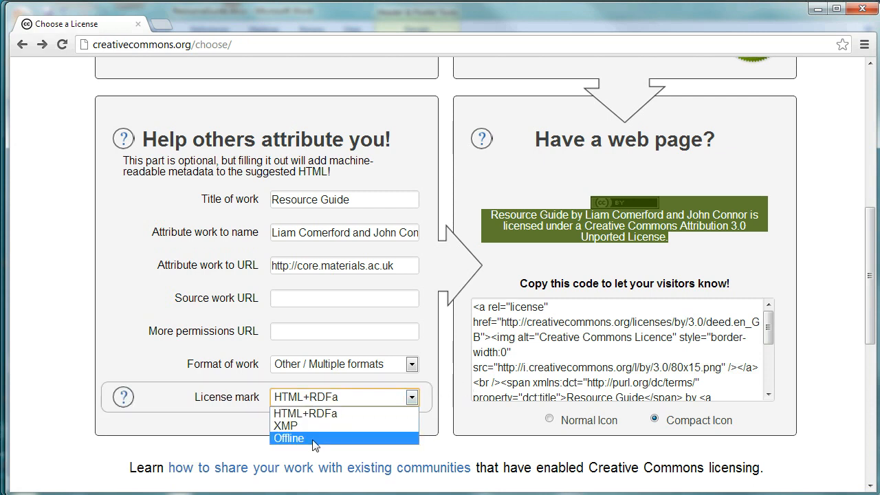
# Set the license mark to Offline and select the plain-text statement in the Non-digital works box.
pyautogui.click(289, 439)
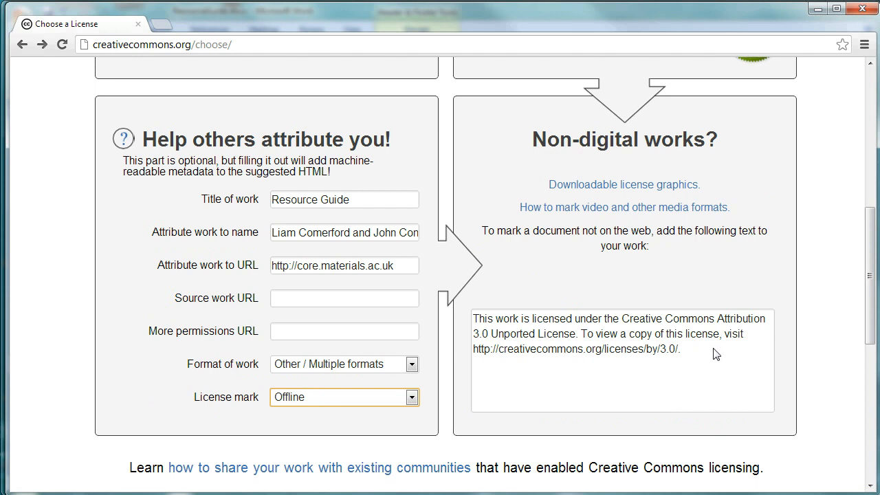
pyautogui.click(474, 349)
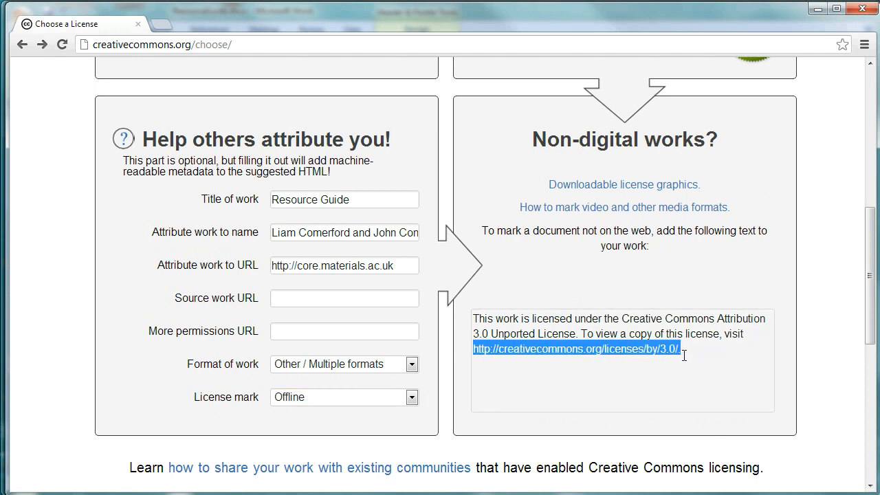
pyautogui.click(685, 361)
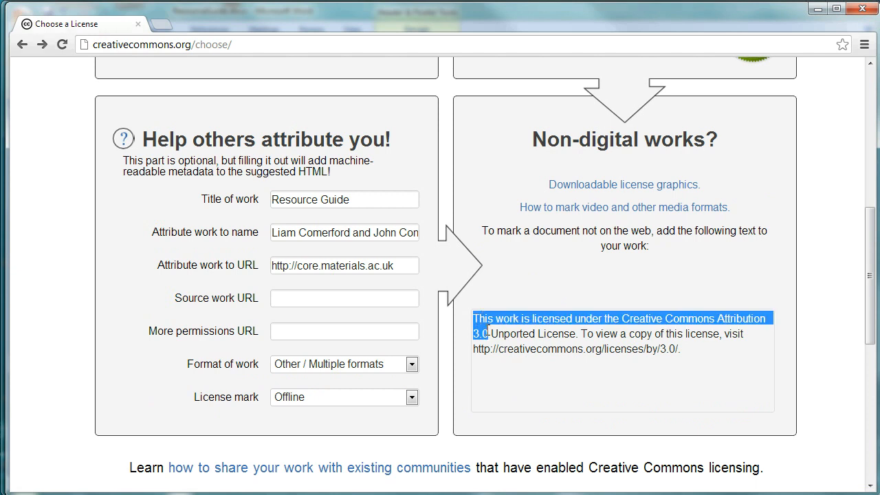
pyautogui.click(583, 334)
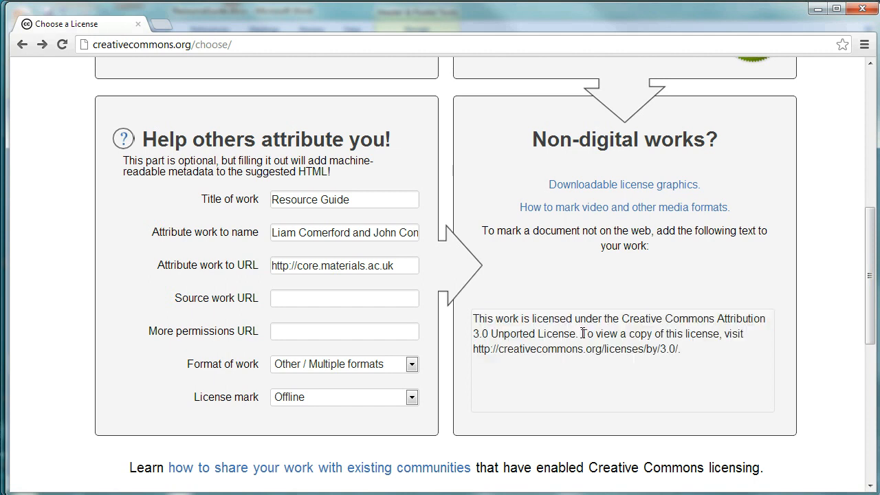
pyautogui.moveTo(581, 334); pyautogui.dragTo(684, 349)
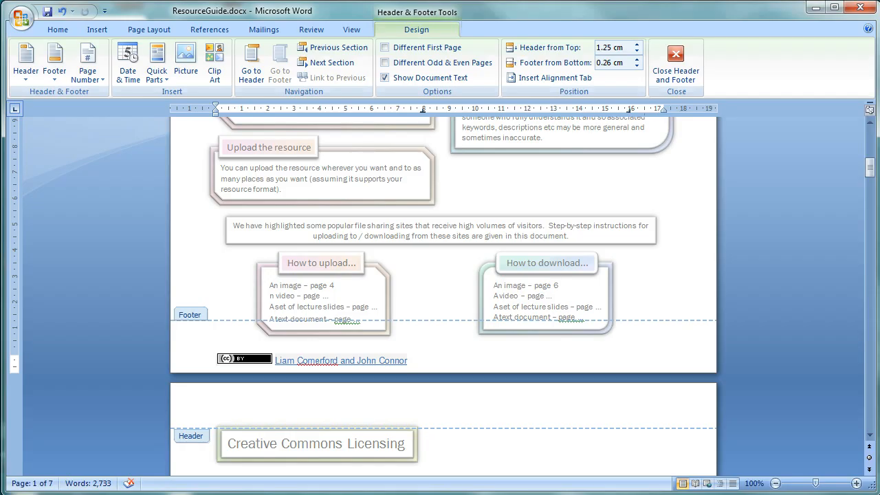
pyautogui.moveTo(306, 361)
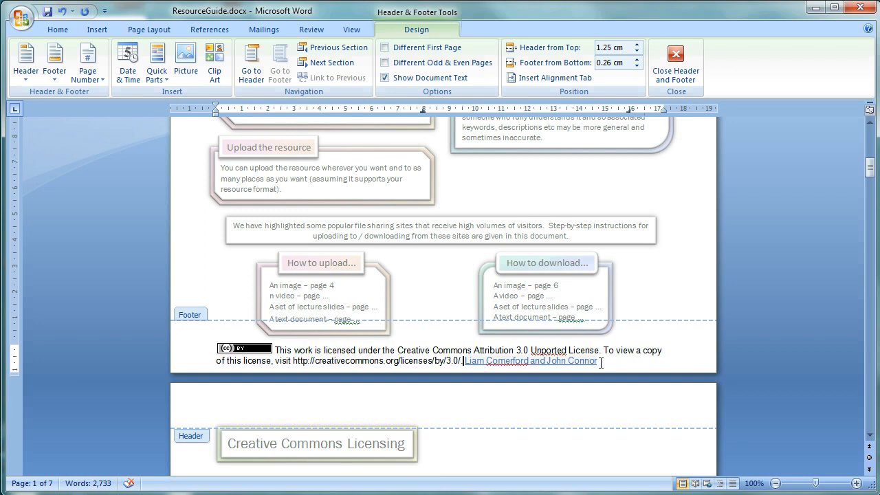
pyautogui.doubleClick(531, 360)
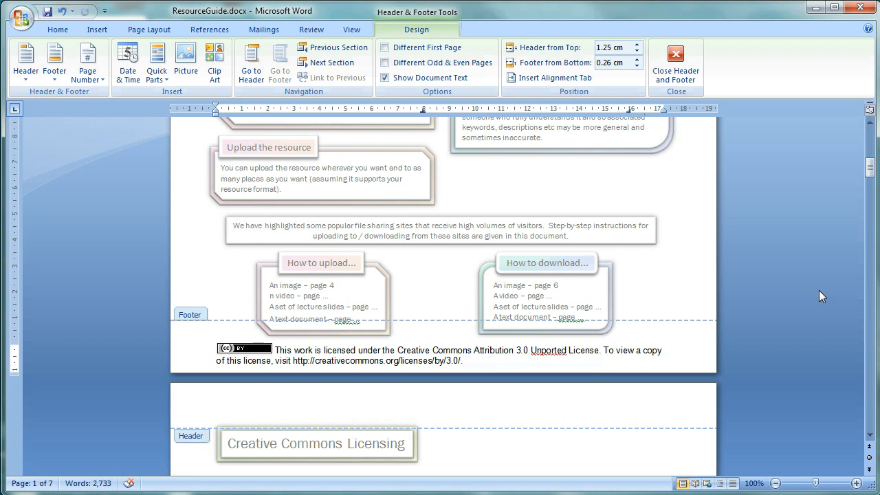
pyautogui.write('For')
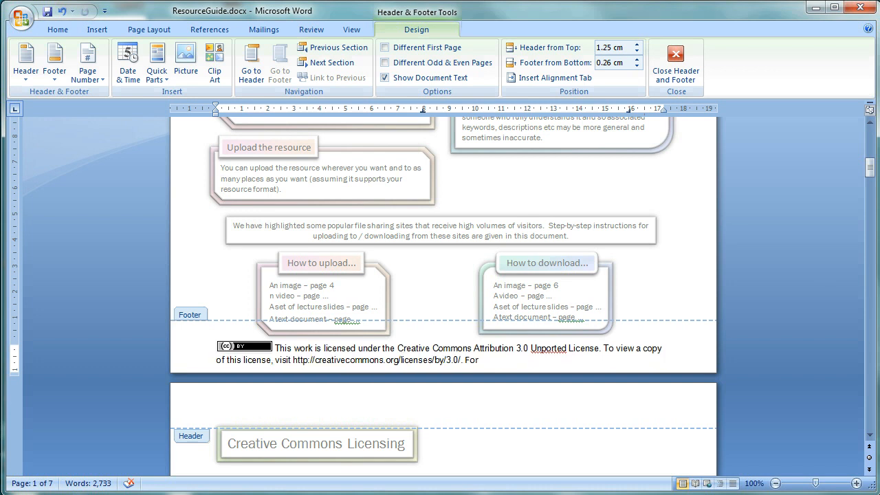
pyautogui.write('more information pleas')
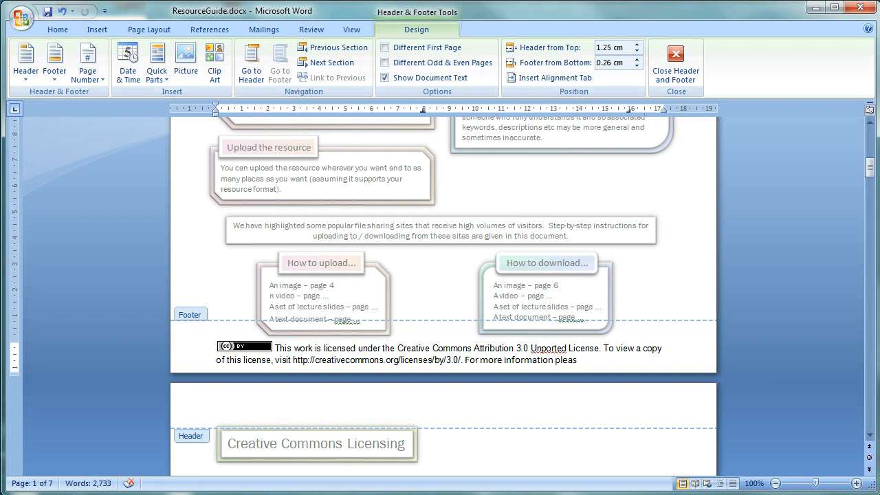
pyautogui.write('e')
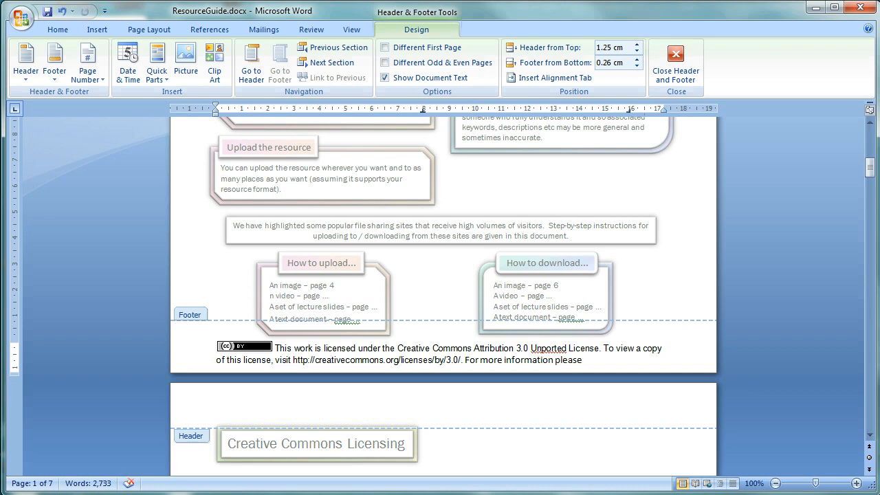
pyautogui.write('visit')
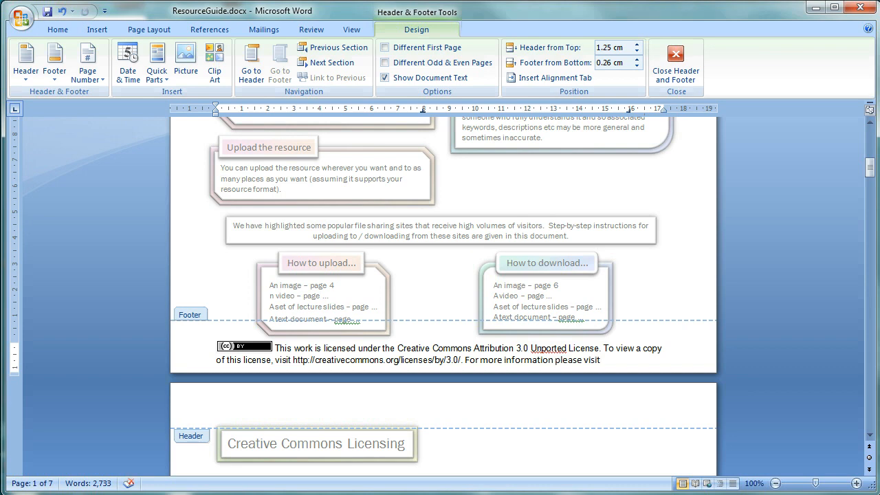
pyautogui.write('http://')
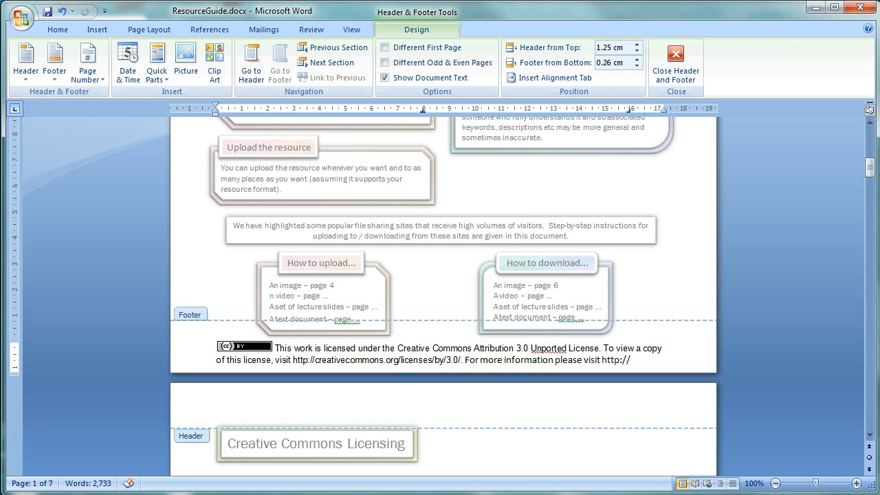
pyautogui.write('core.materials')
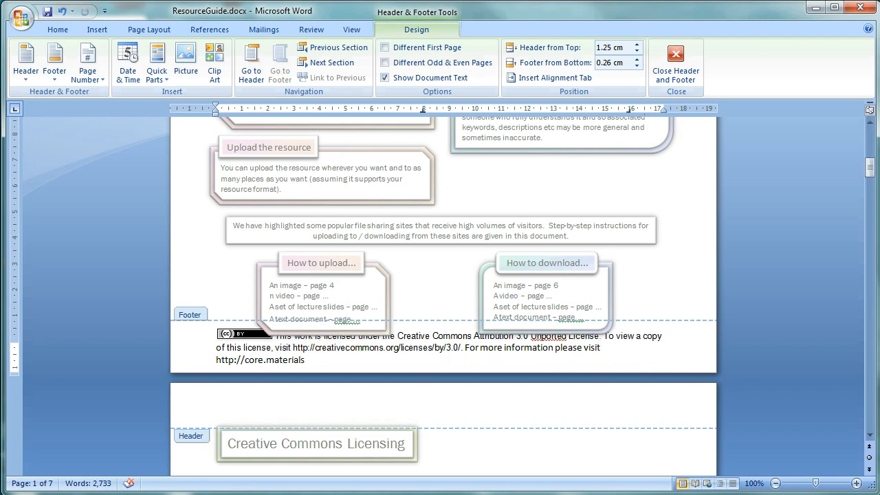
pyautogui.write('.ac.uk')
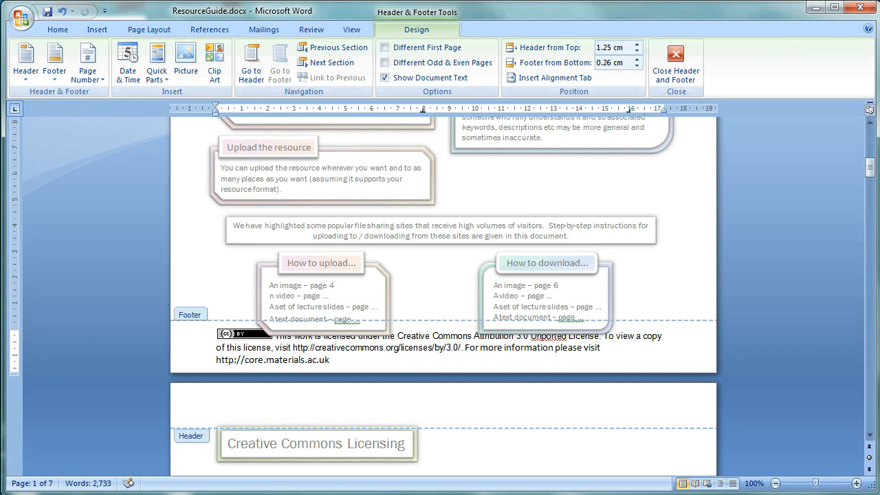
# Select the long license name in the footer statement for replacement.
pyautogui.click(330, 359)
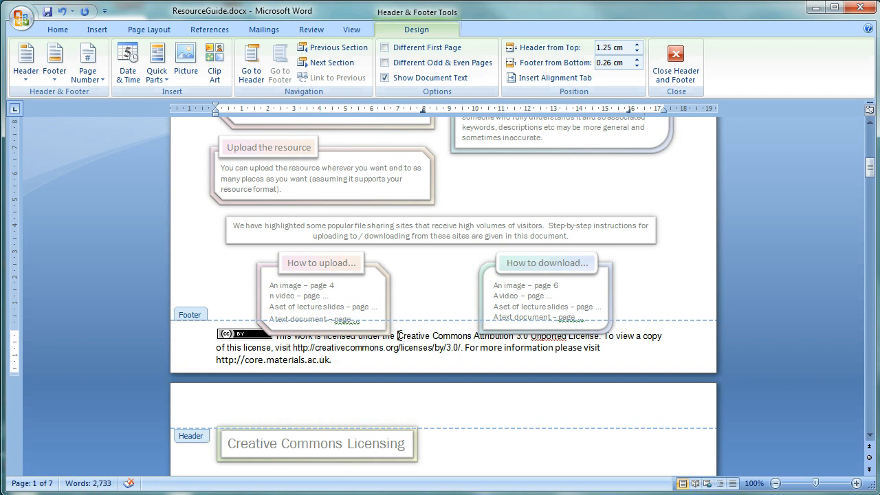
pyautogui.moveTo(397, 335); pyautogui.dragTo(528, 335)
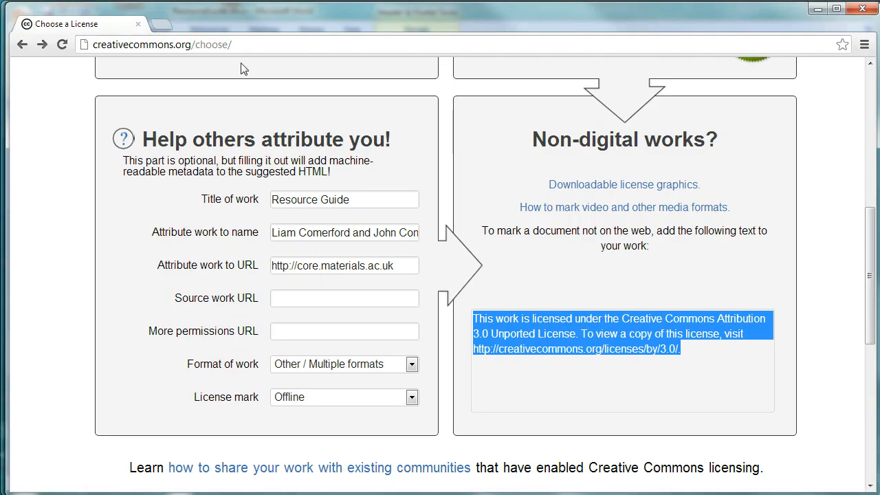
pyautogui.click(576, 349)
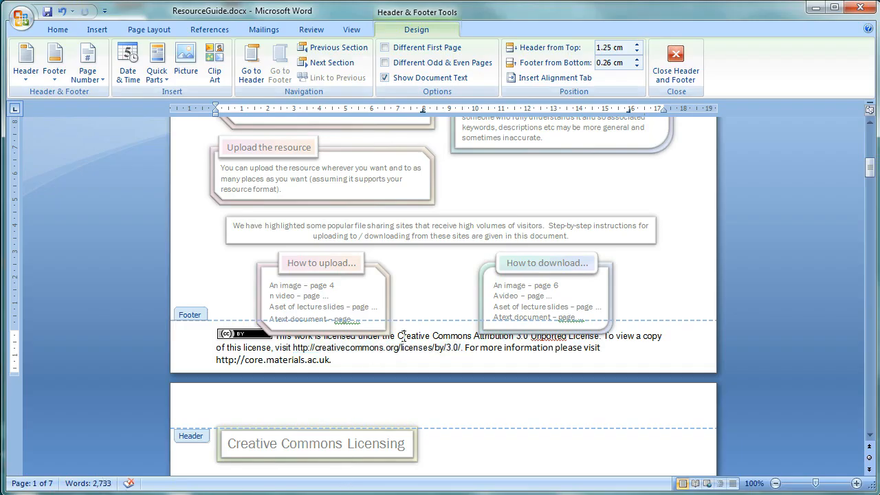
# Replace the long license name with the linked 'CC BY 3.0' via Paste Special in HTML Format.
pyautogui.moveTo(398, 335); pyautogui.dragTo(561, 337)
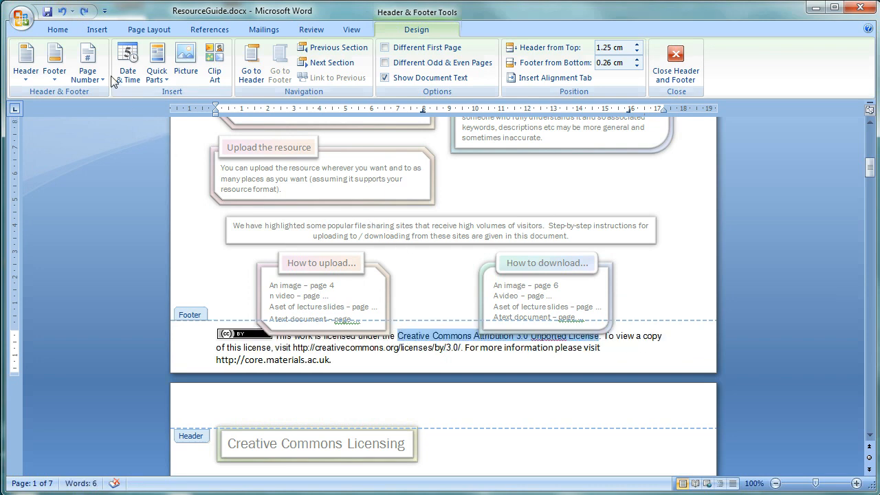
pyautogui.click(57, 29)
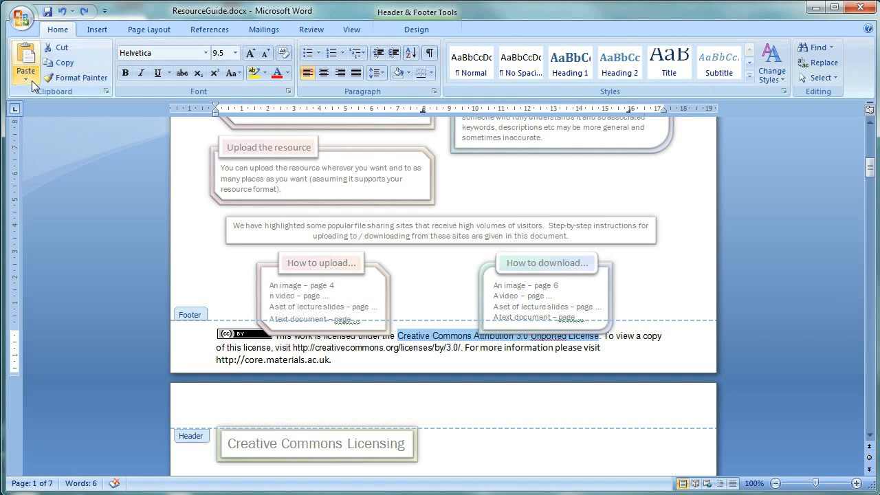
pyautogui.click(24, 79)
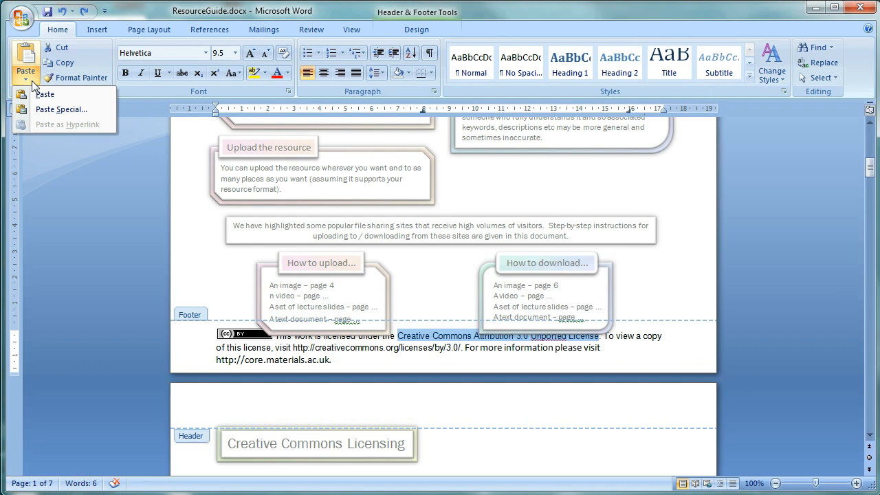
pyautogui.click(25, 62)
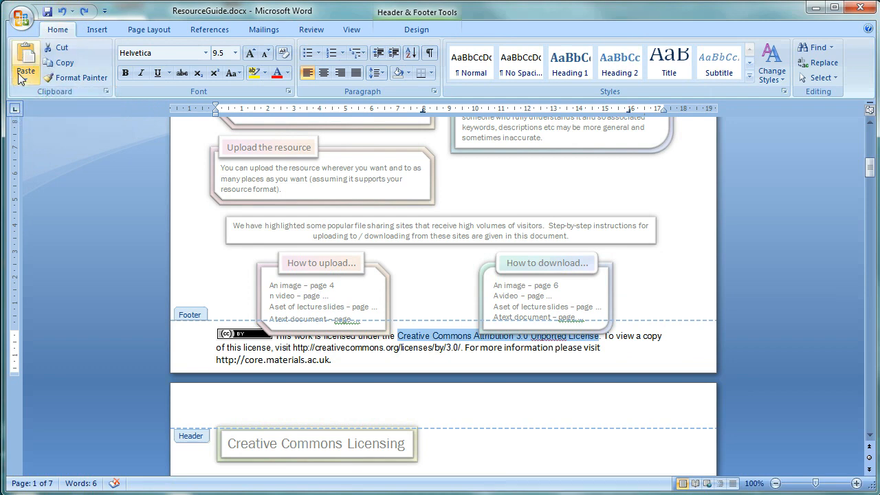
pyautogui.click(25, 72)
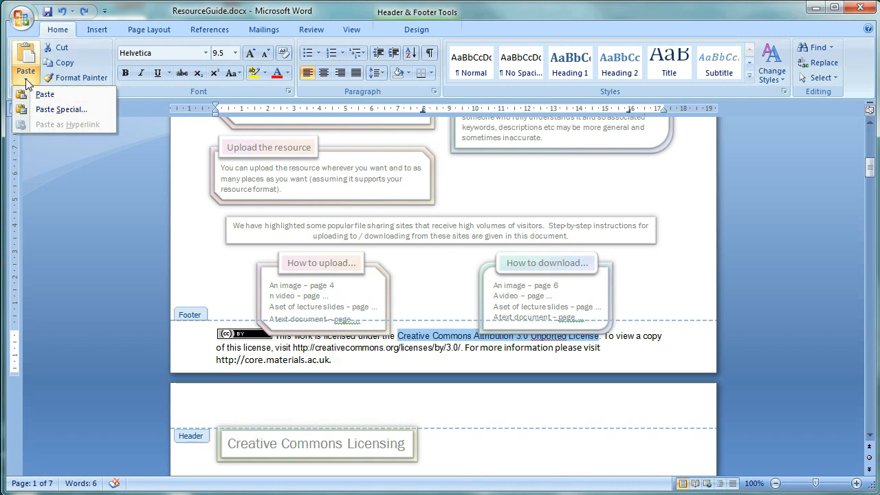
pyautogui.click(60, 110)
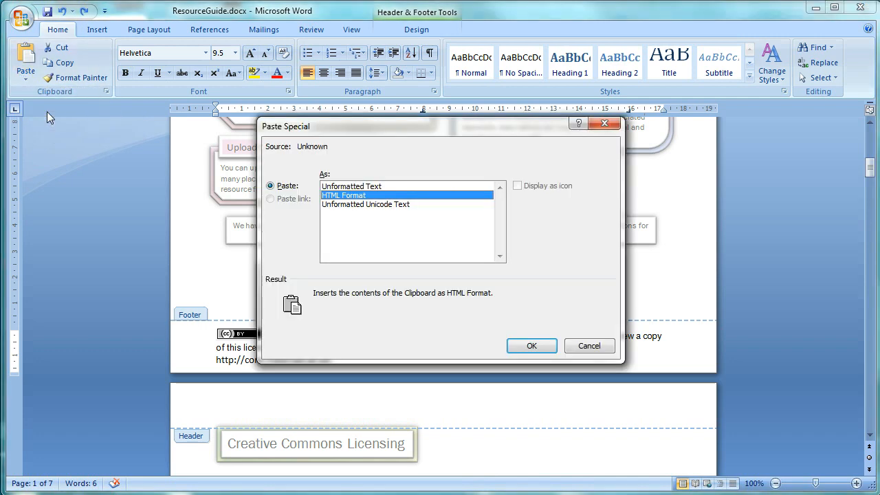
pyautogui.click(366, 204)
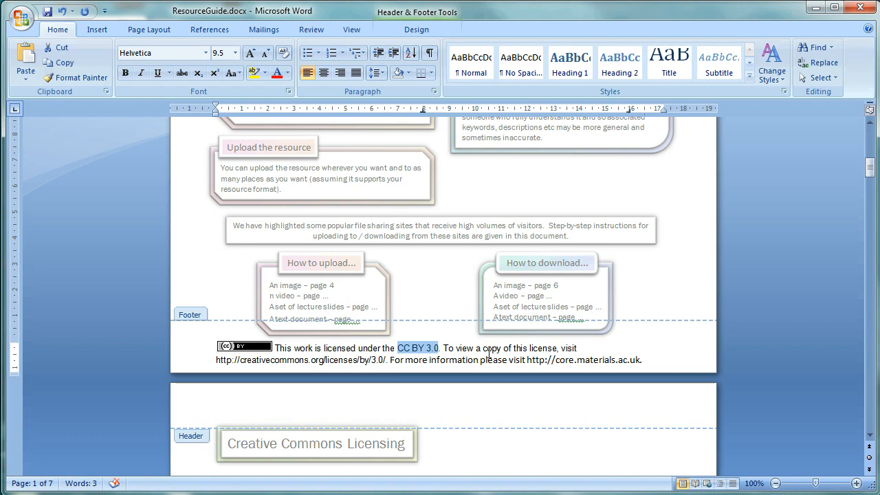
pyautogui.moveTo(781, 357)
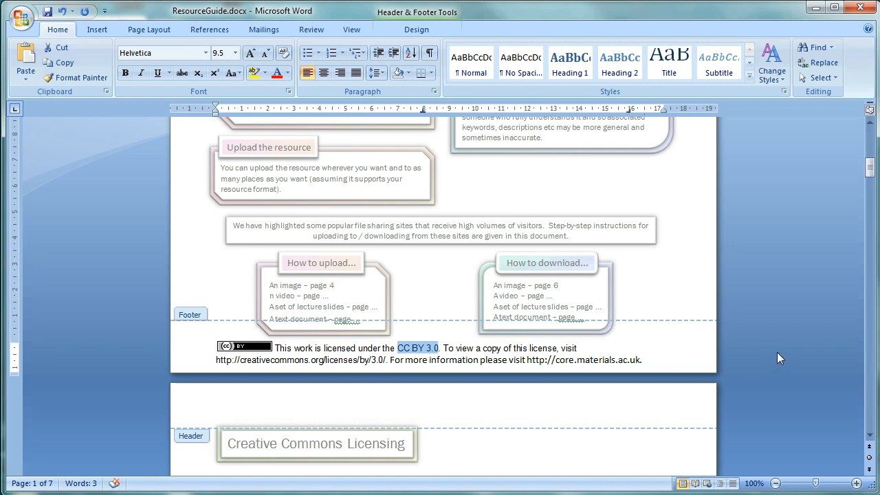
pyautogui.moveTo(674, 293)
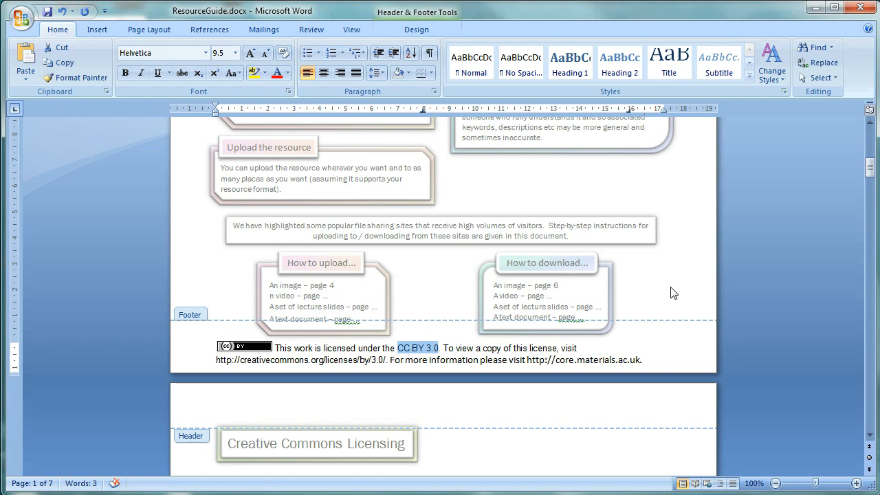
pyautogui.moveTo(668, 291)
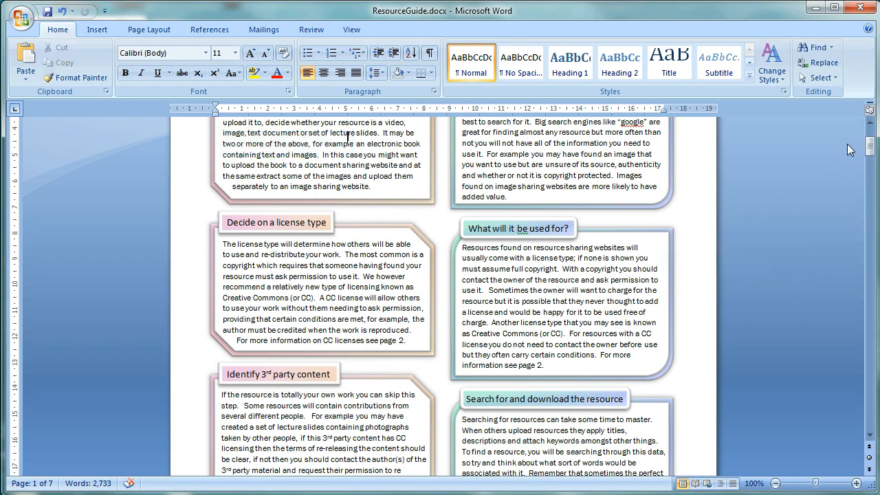
# Reopen the footer and tick Different First Page so page 1 keeps its own footer.
pyautogui.scroll(-3)
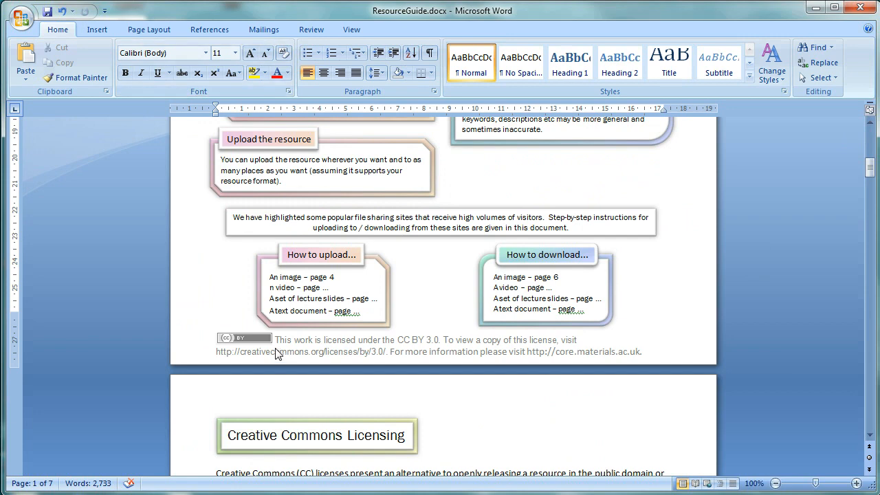
pyautogui.doubleClick(275, 352)
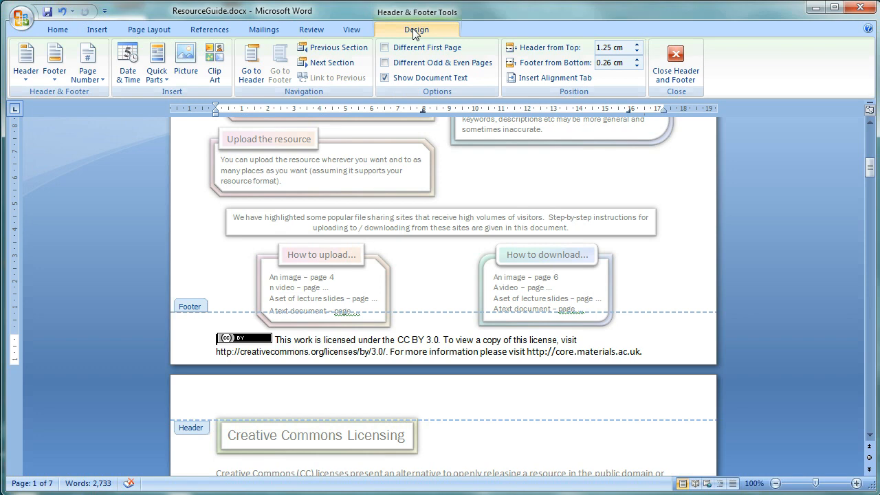
pyautogui.moveTo(281, 33)
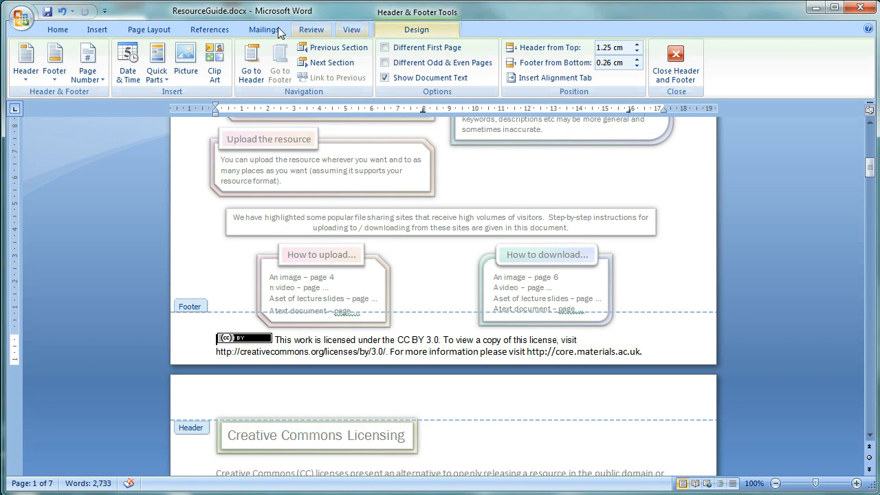
pyautogui.moveTo(432, 42)
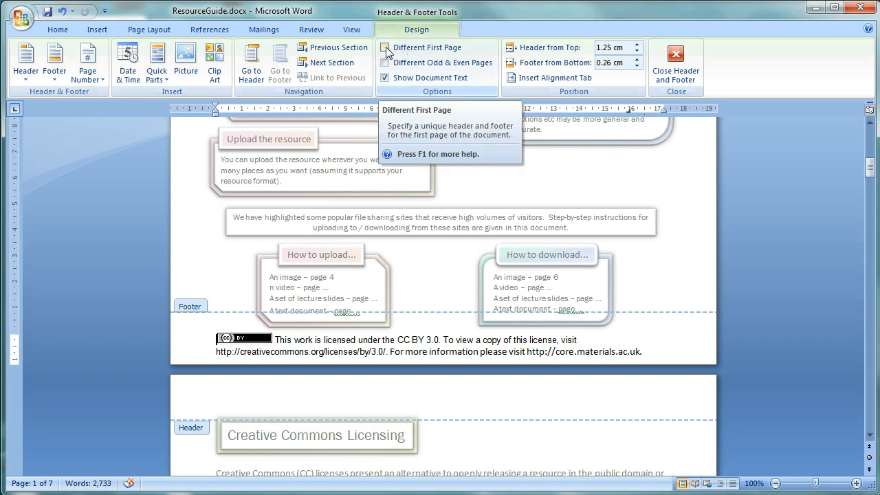
pyautogui.click(386, 47)
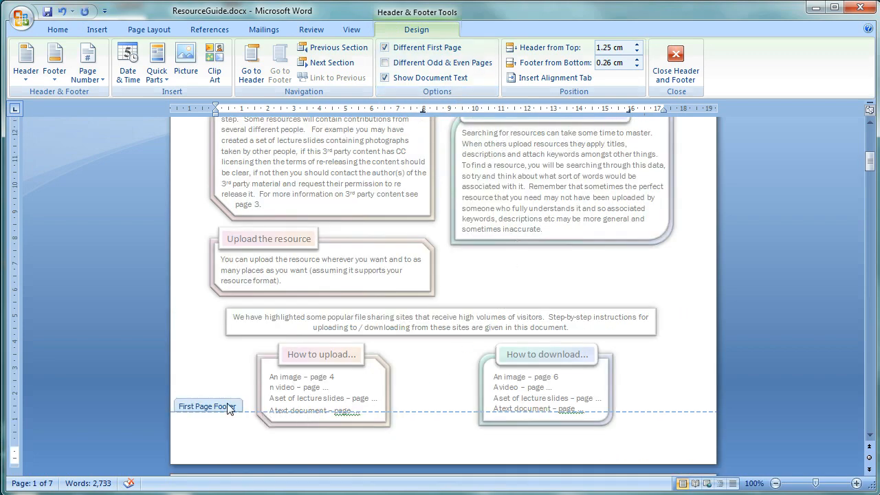
# Delete the license statement from page 2's footer, leaving later pages' footers empty.
pyautogui.scroll(-3)
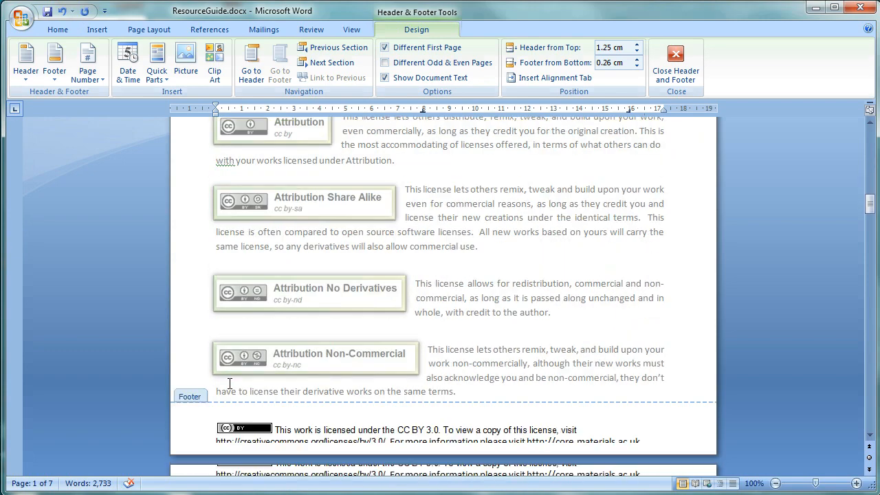
pyautogui.scroll(-3)
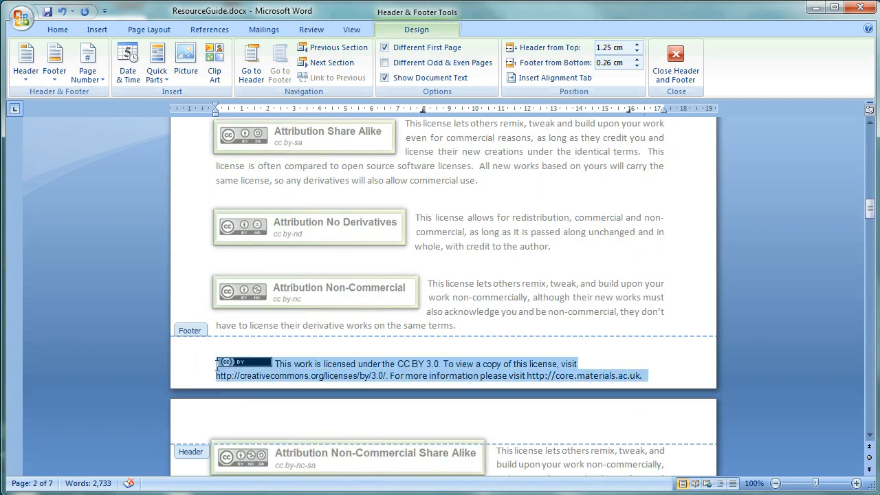
pyautogui.click(536, 363)
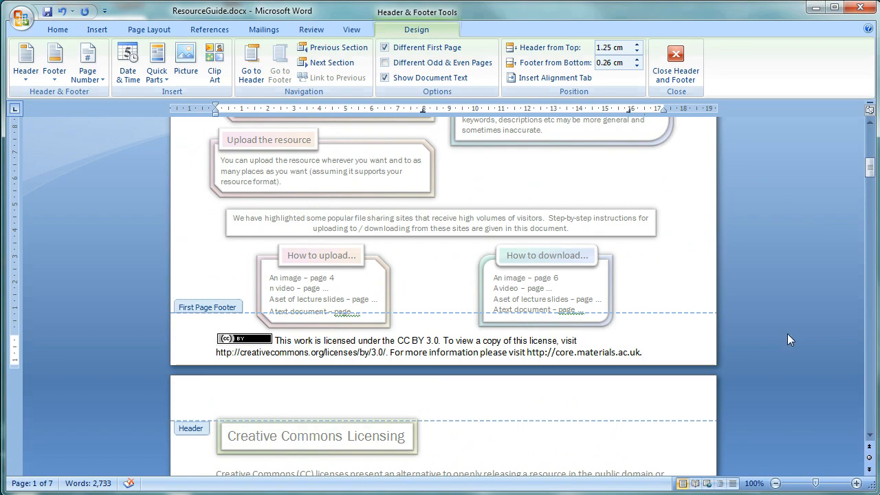
pyautogui.scroll(-3)
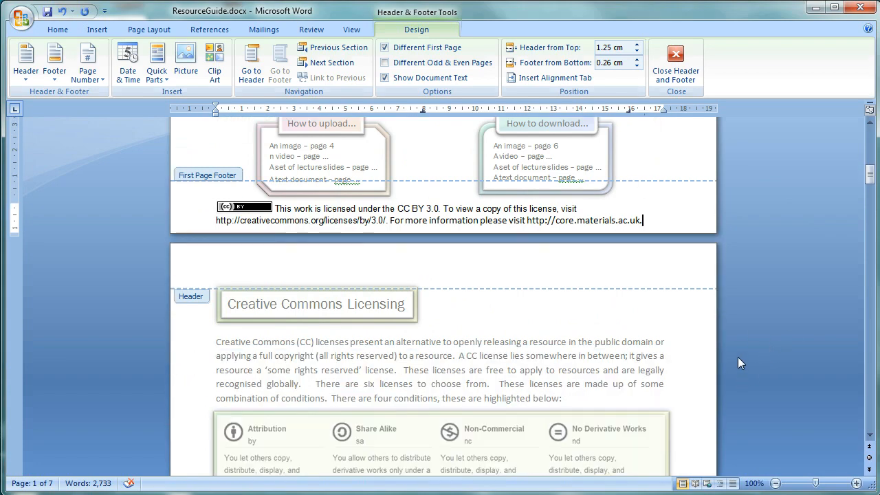
pyautogui.scroll(-3)
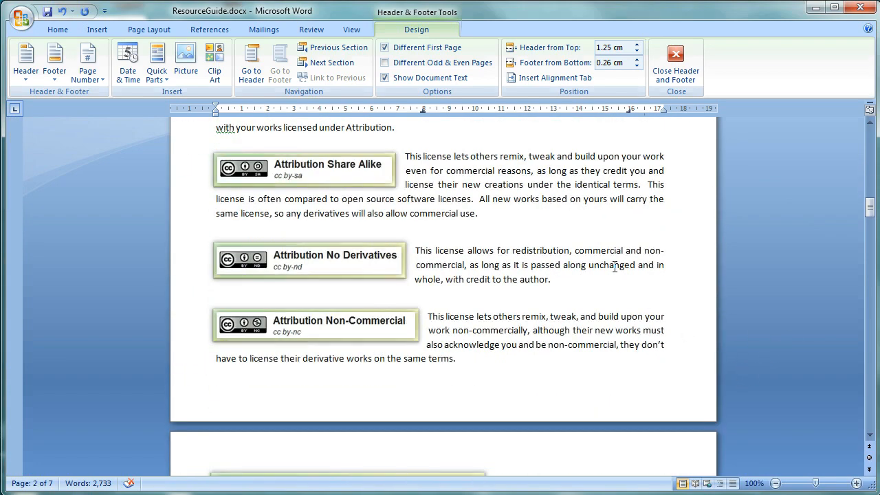
pyautogui.click(676, 62)
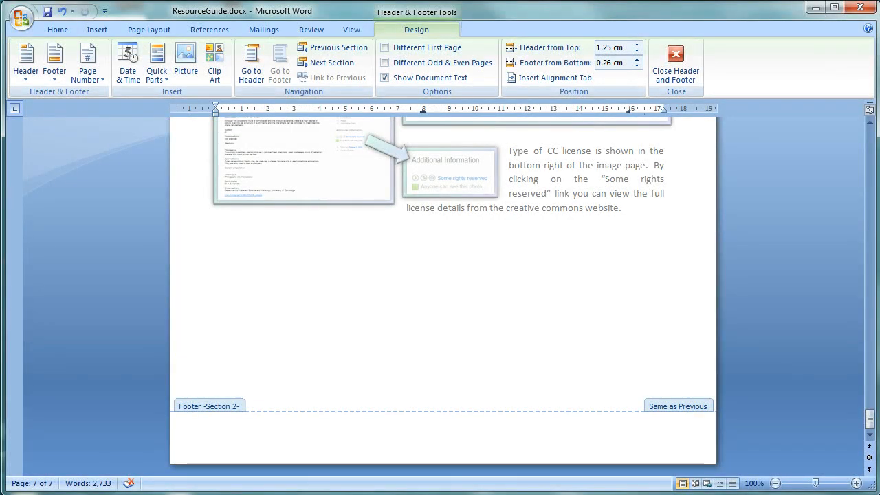
# Leave footer editing, move after the page 6 text and list the Page Layout section breaks.
pyautogui.click(675, 62)
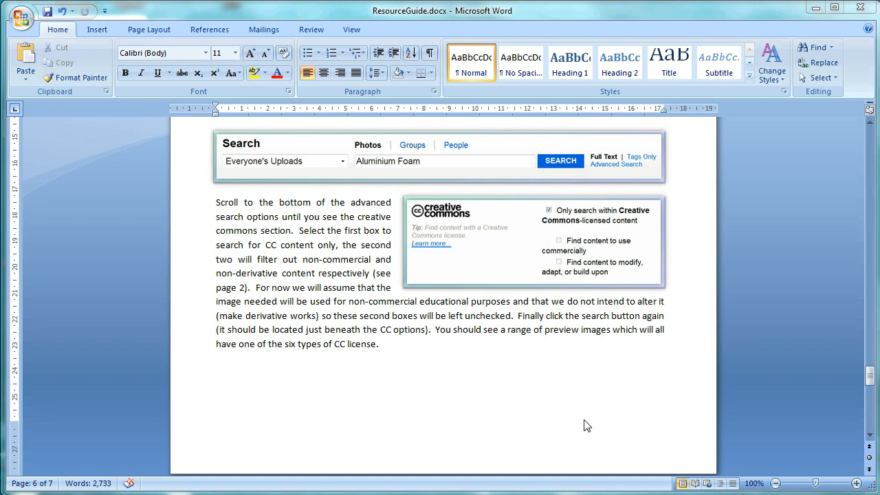
pyautogui.moveTo(424, 372)
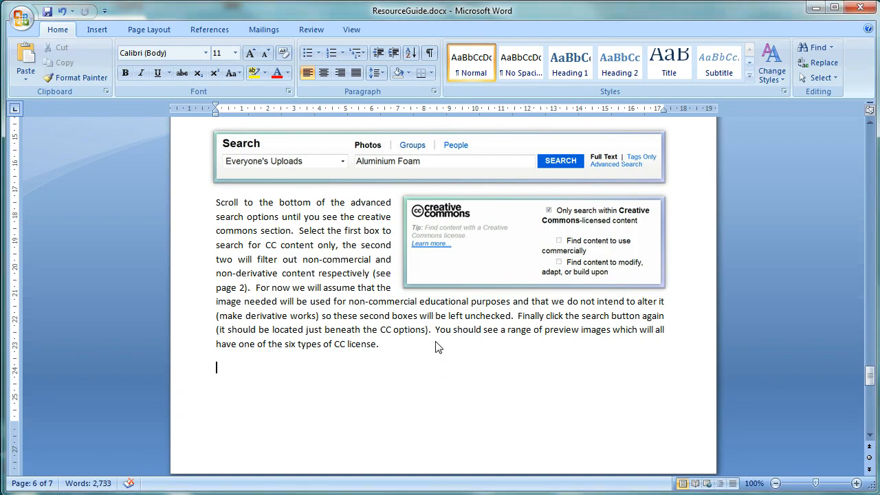
pyautogui.scroll(-3)
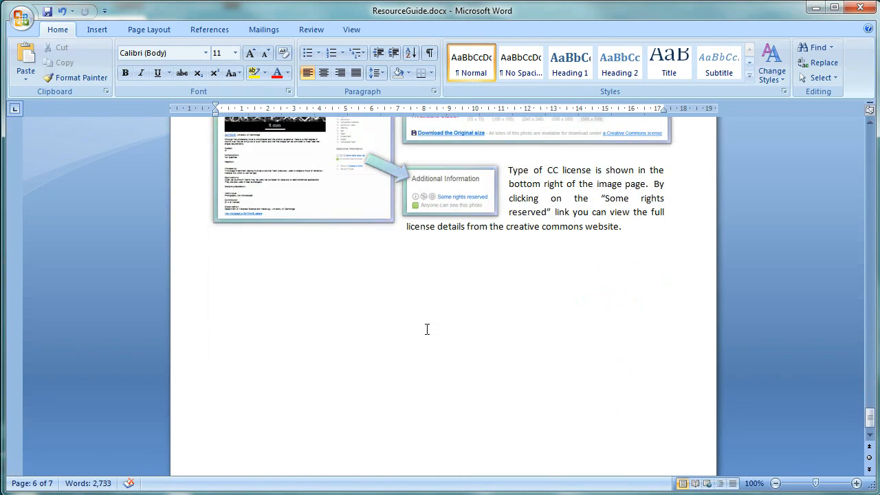
pyautogui.scroll(-3)
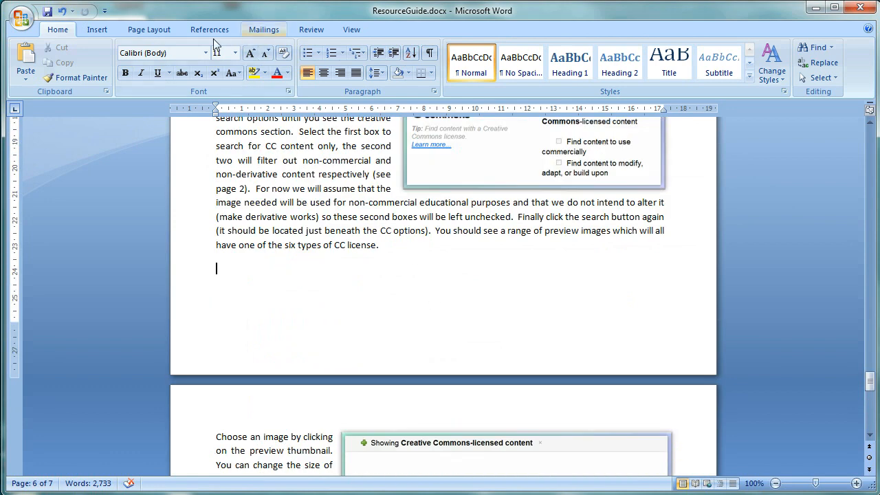
pyautogui.click(148, 29)
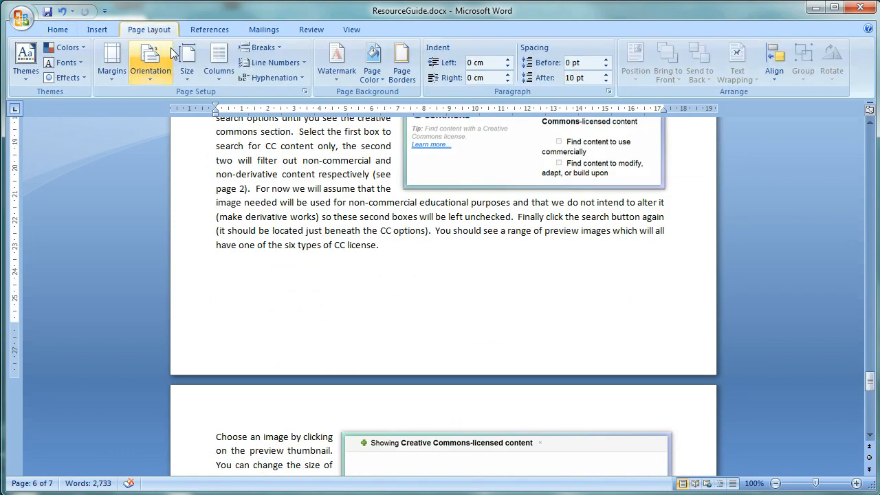
pyautogui.click(260, 46)
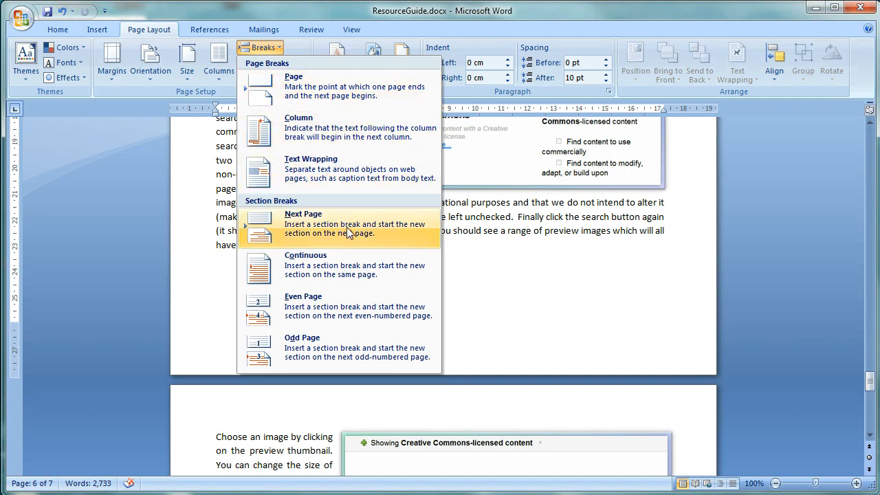
pyautogui.moveTo(363, 237)
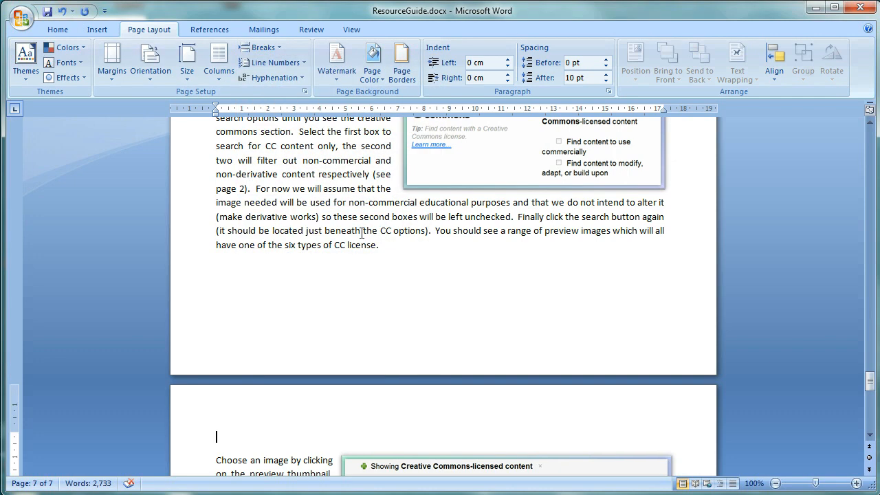
pyautogui.moveTo(333, 260)
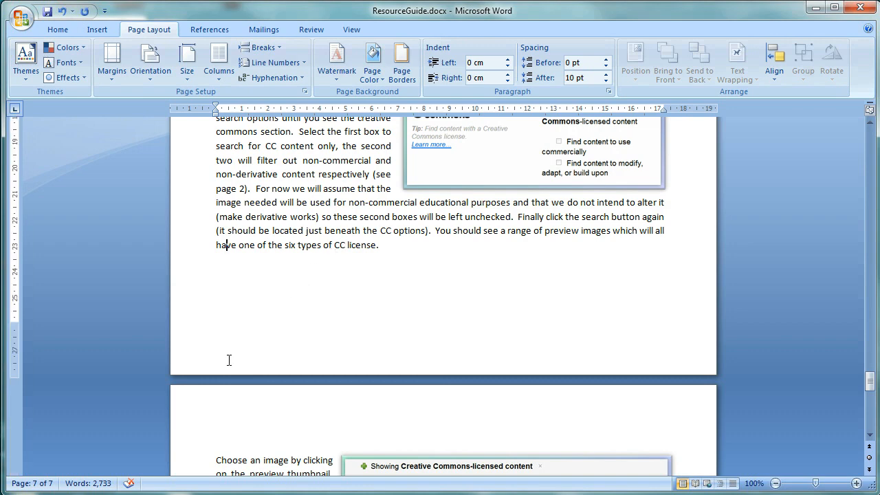
# Unlink the Section 2 (last-page) footer from the previous section via Link to Previous.
pyautogui.doubleClick(228, 337)
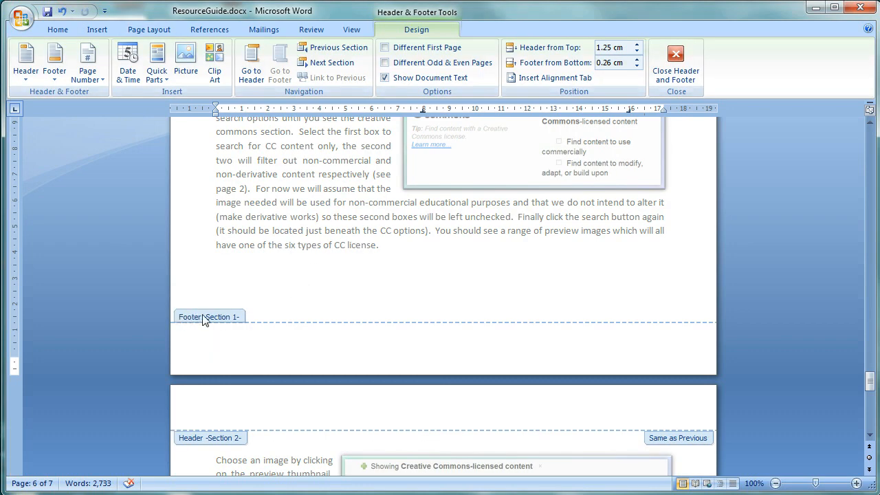
pyautogui.scroll(-3)
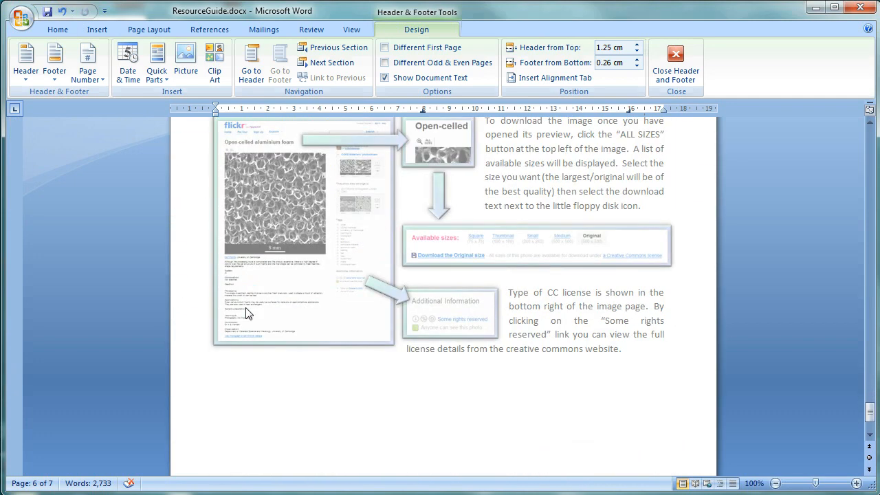
pyautogui.scroll(-3)
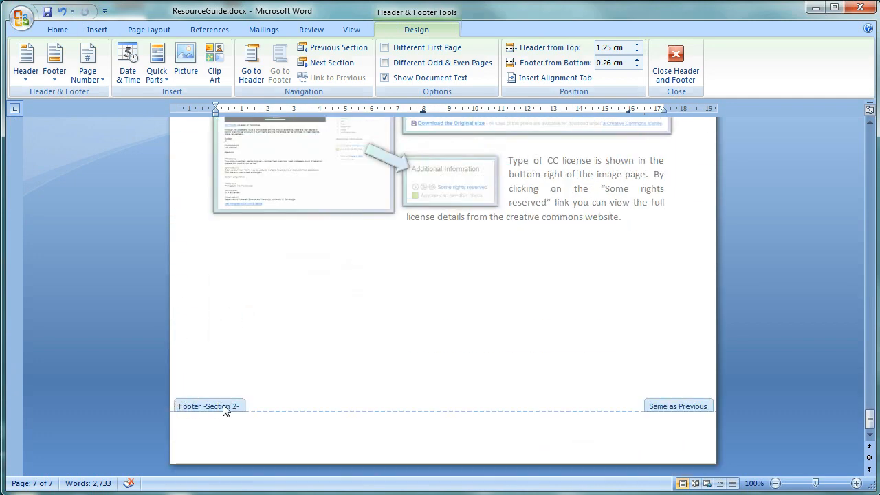
pyautogui.moveTo(253, 432)
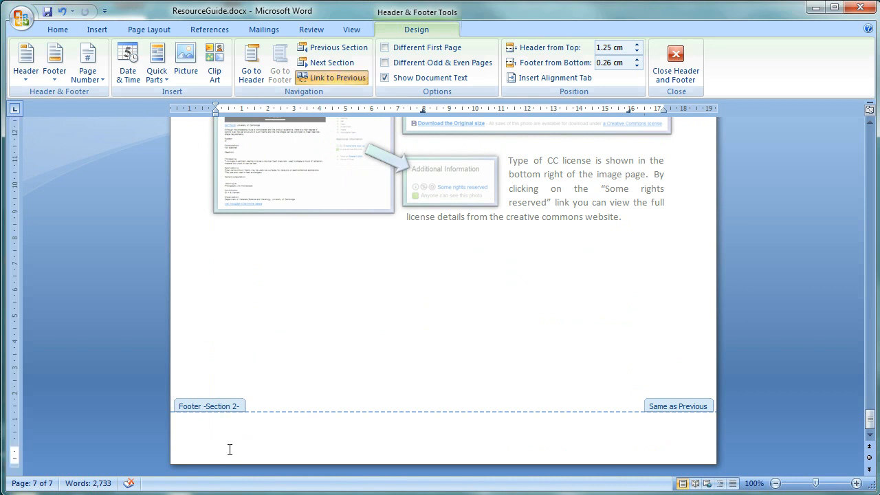
pyautogui.moveTo(333, 77)
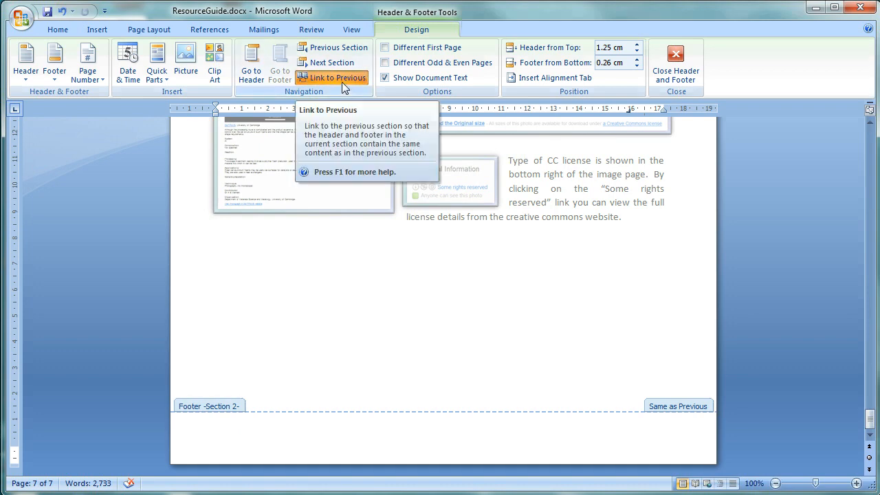
pyautogui.write('hh')
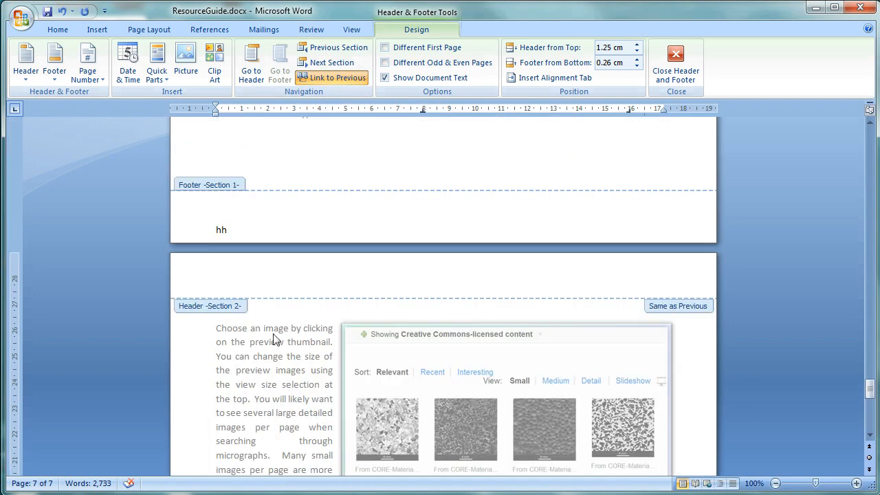
pyautogui.click(333, 77)
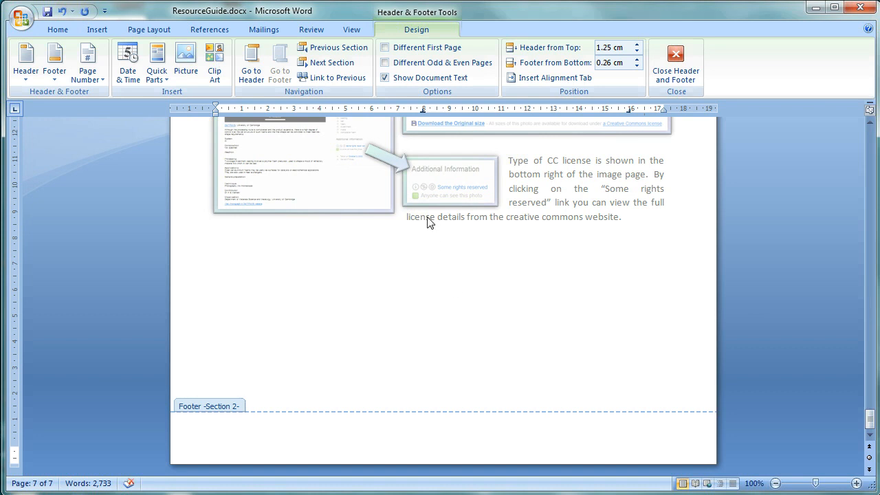
pyautogui.moveTo(385, 46)
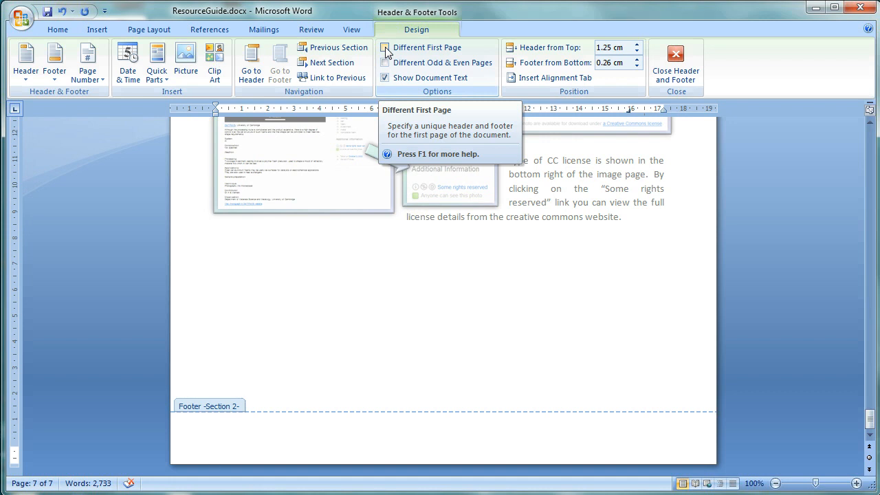
pyautogui.moveTo(385, 53)
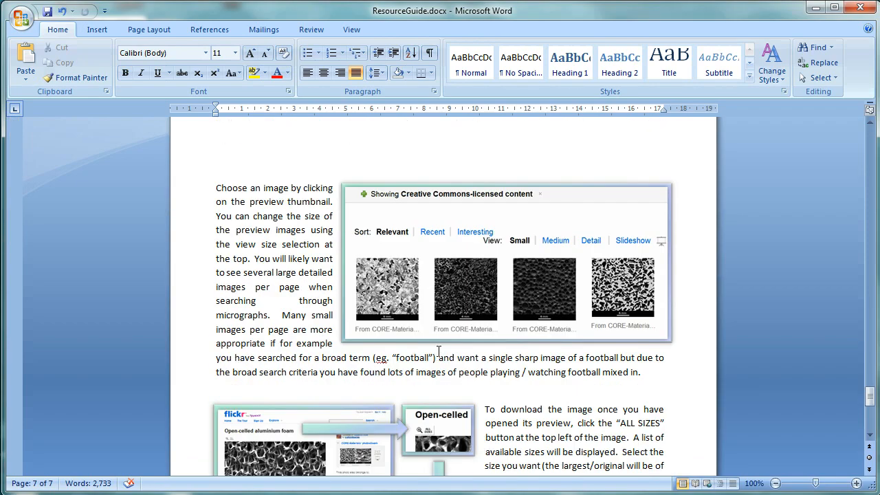
pyautogui.scroll(-3)
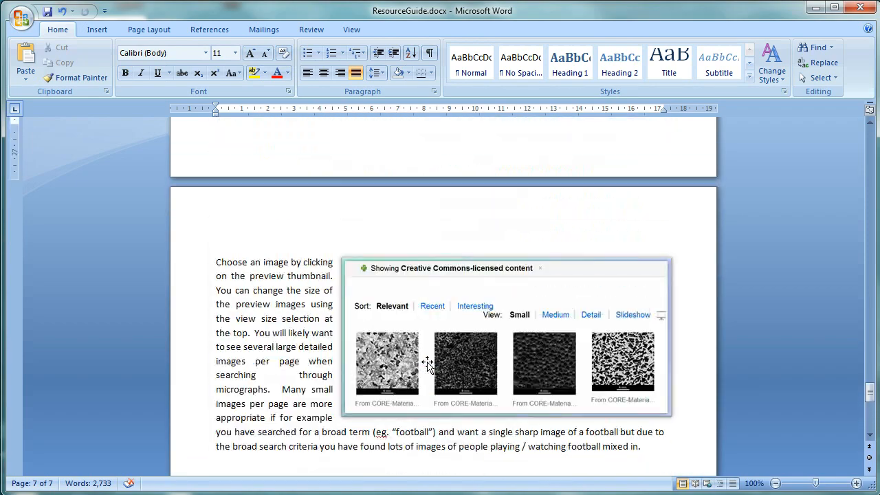